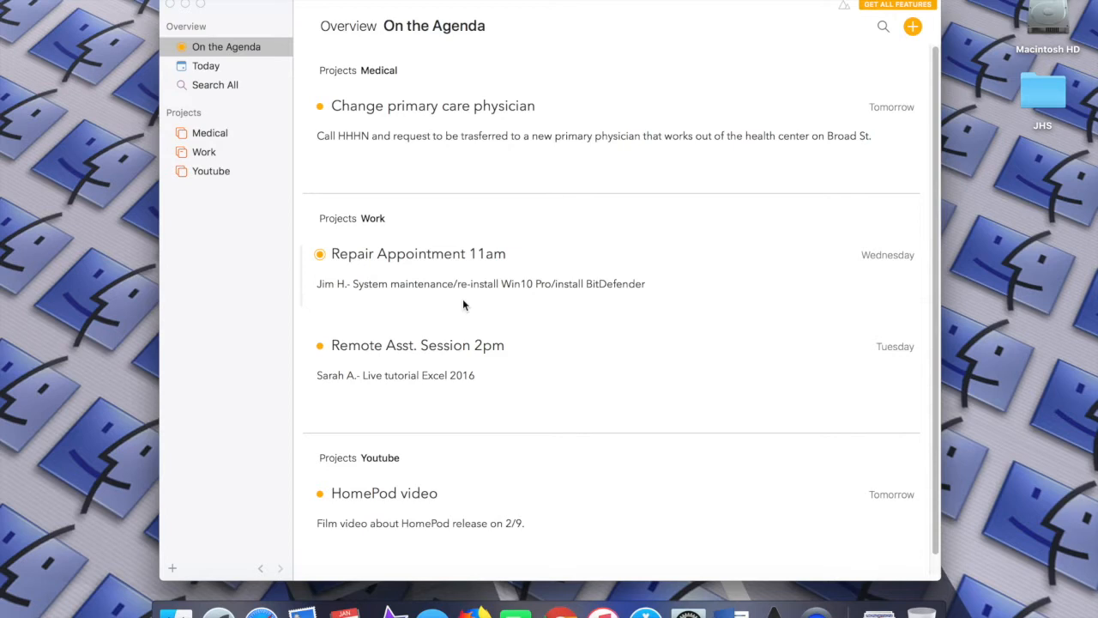
mouse_move(355, 272)
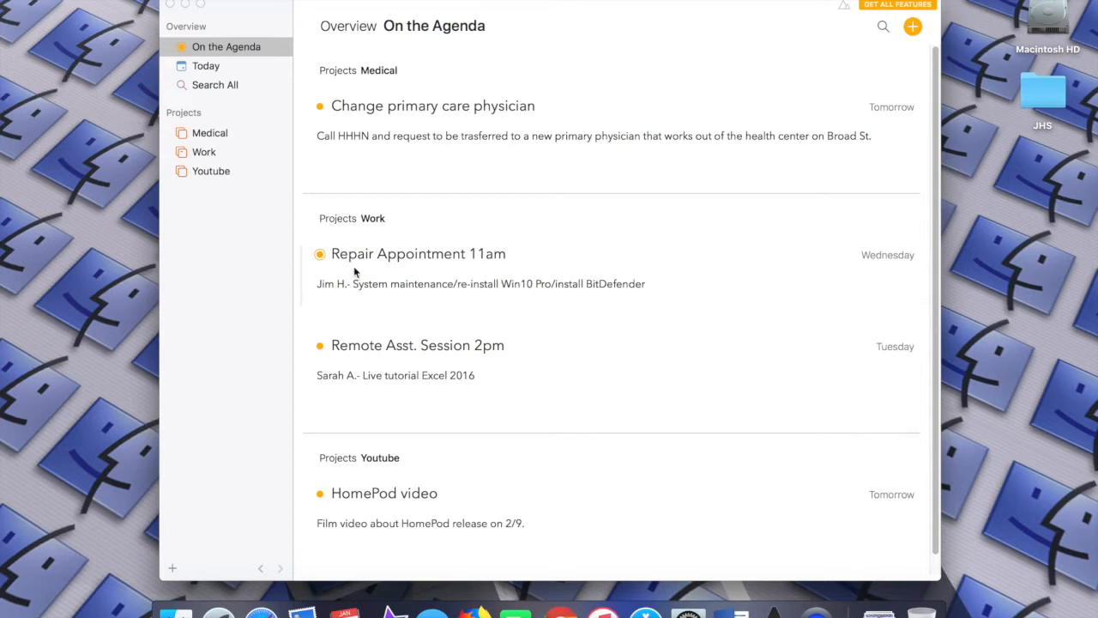
mouse_move(435, 290)
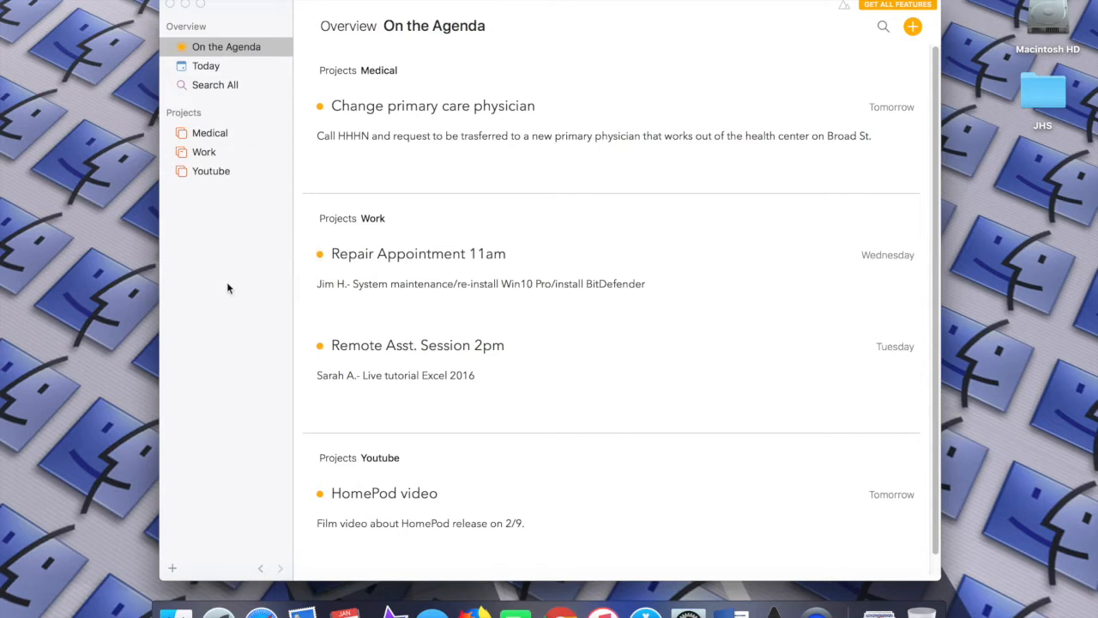
mouse_move(291, 289)
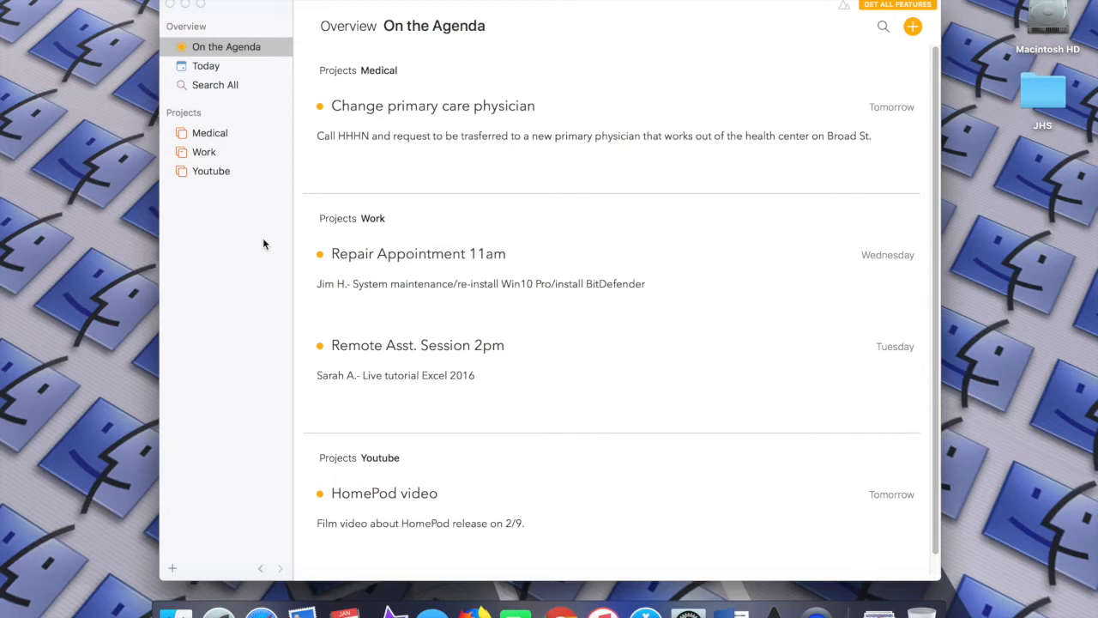
mouse_move(252, 226)
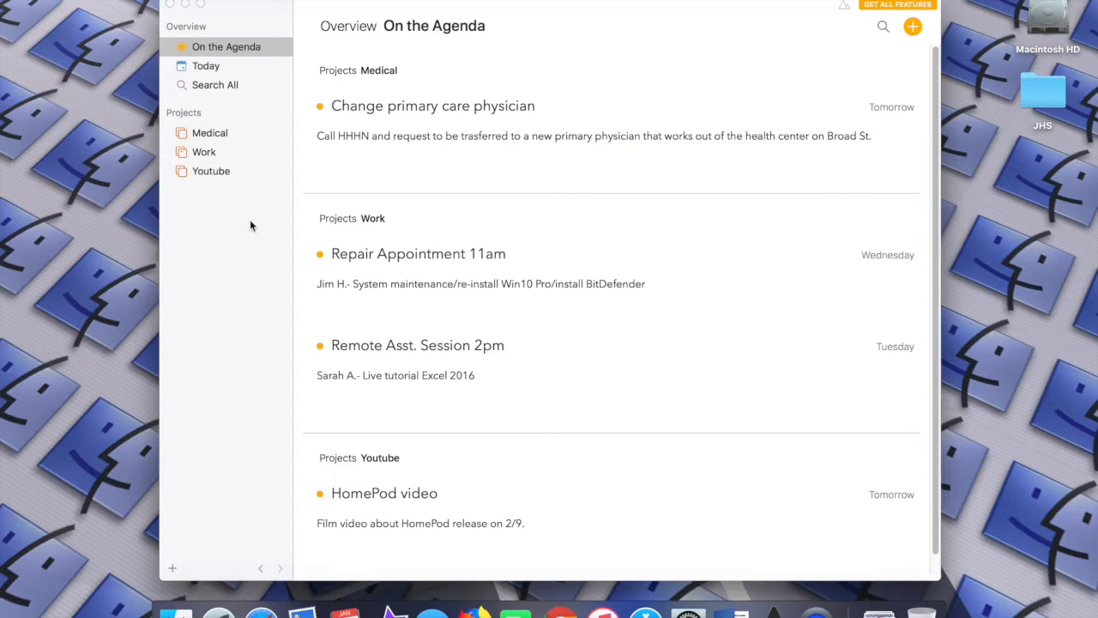
mouse_move(245, 230)
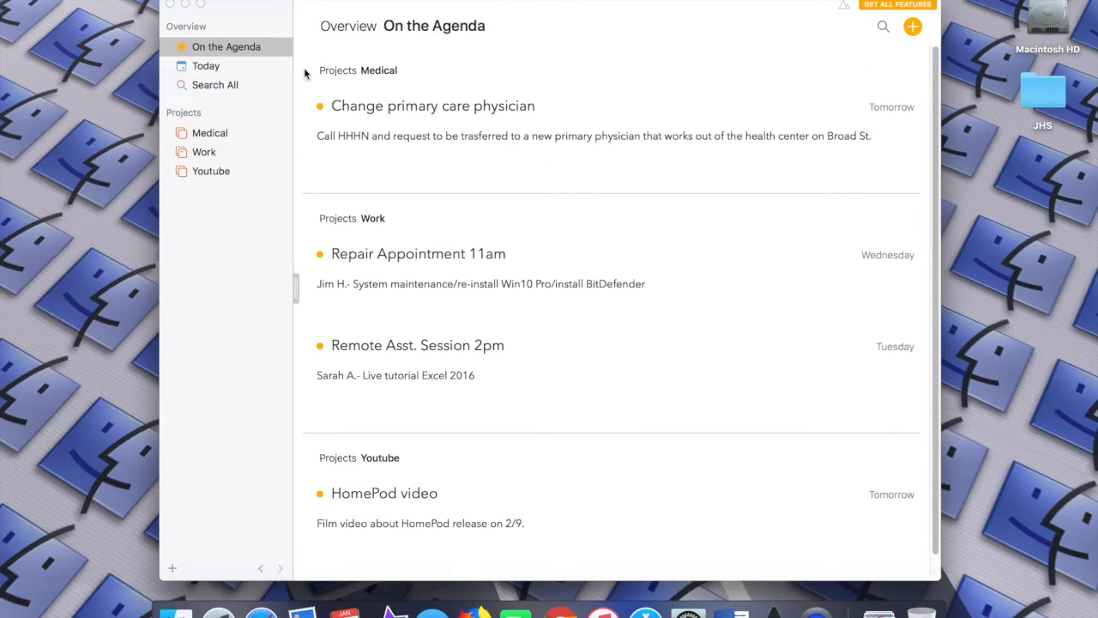
mouse_move(413, 150)
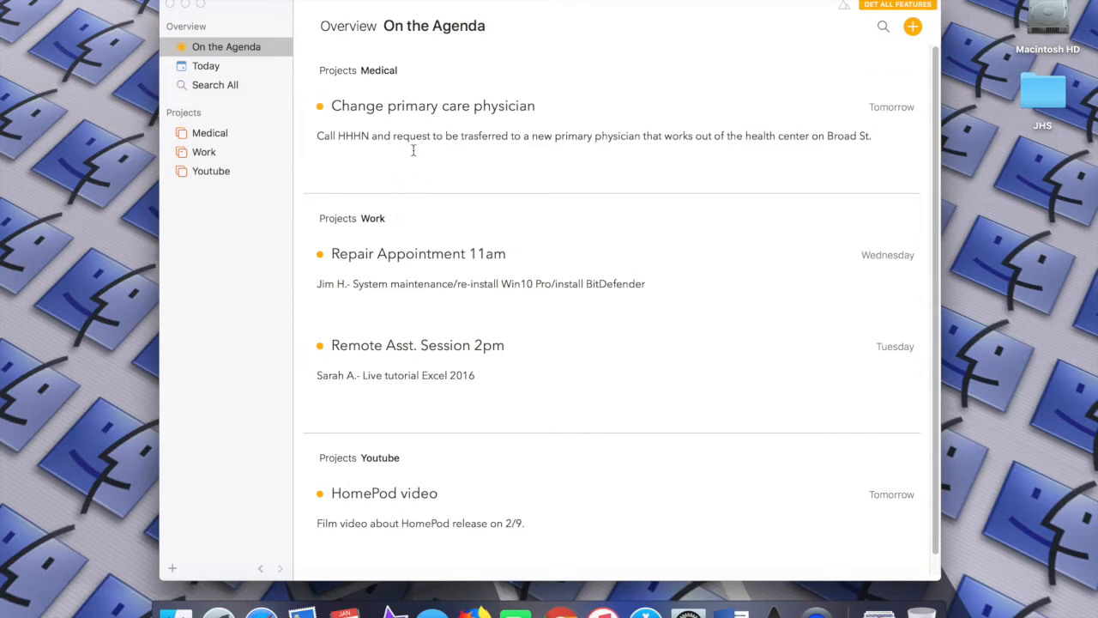
mouse_move(446, 221)
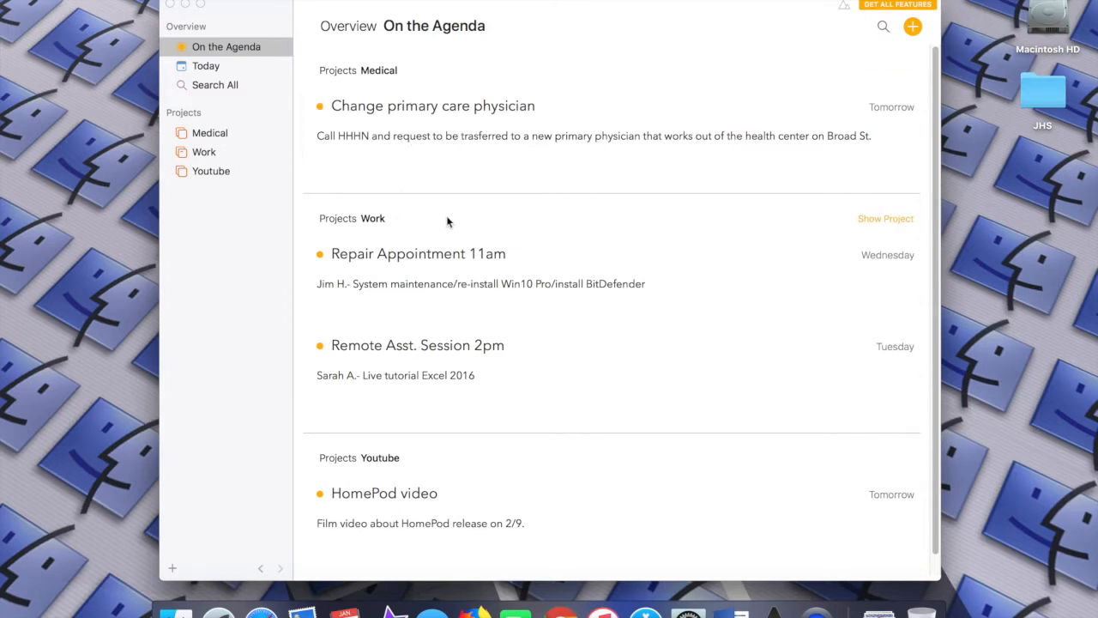
mouse_move(243, 142)
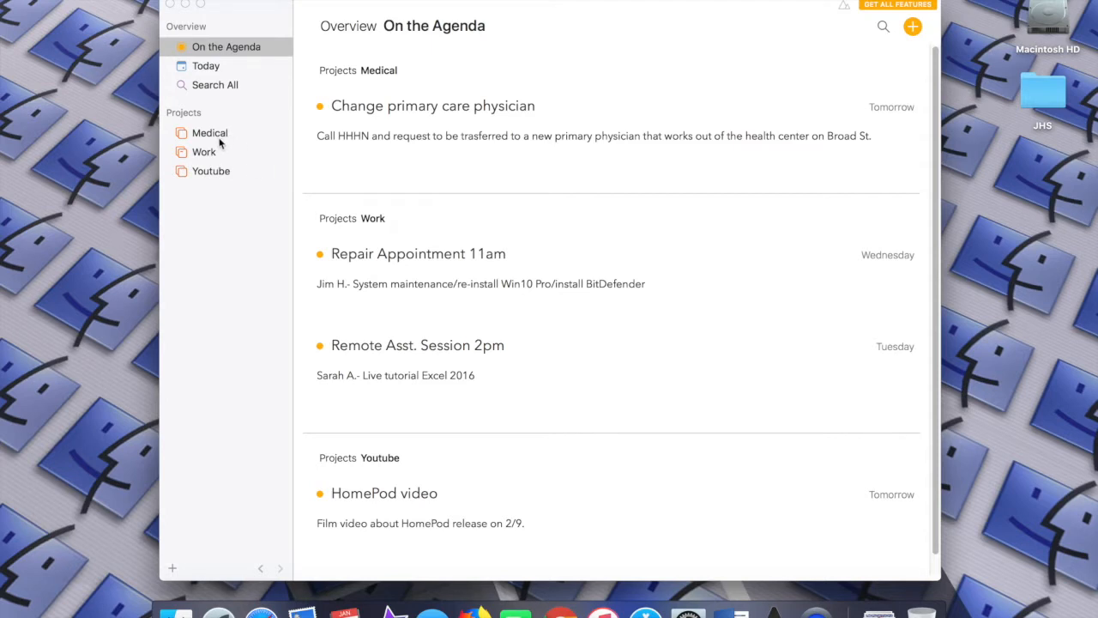
mouse_move(355, 85)
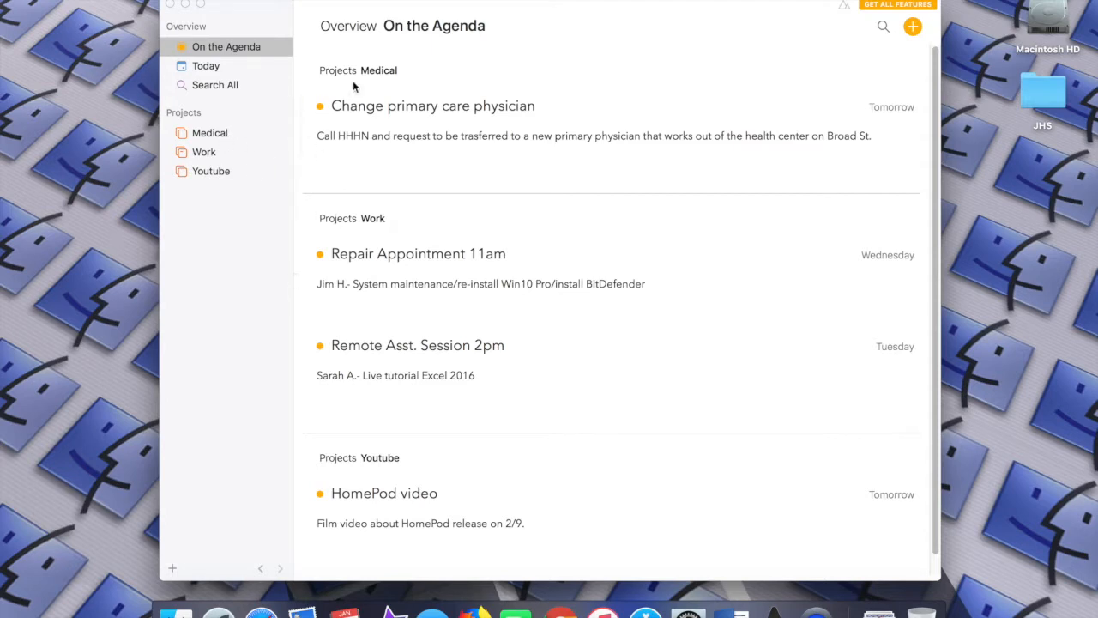
mouse_move(382, 332)
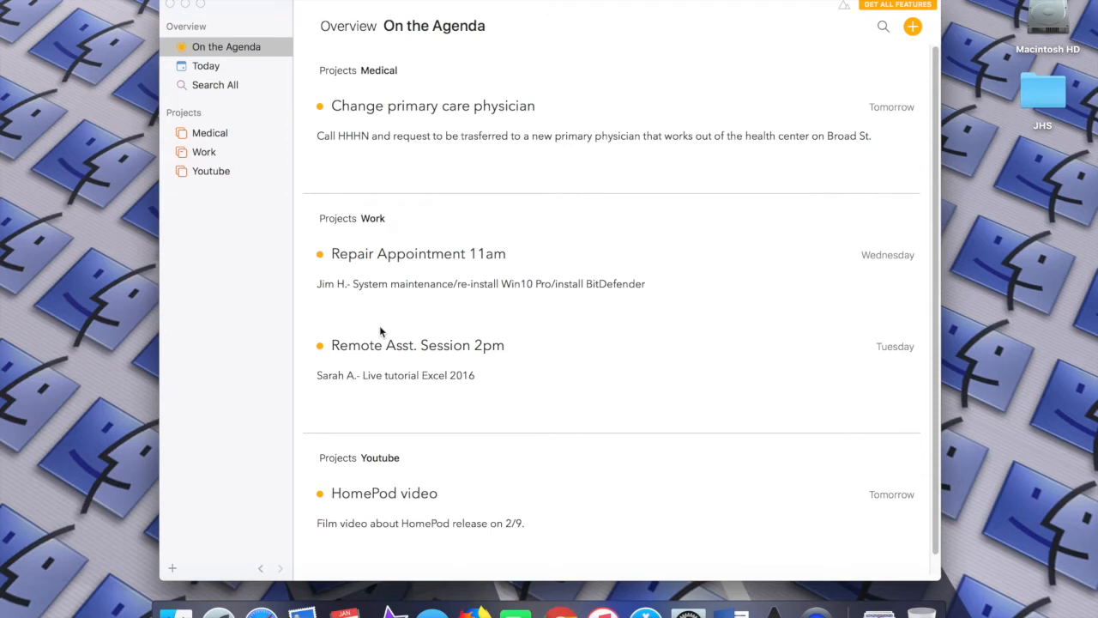
mouse_move(475, 190)
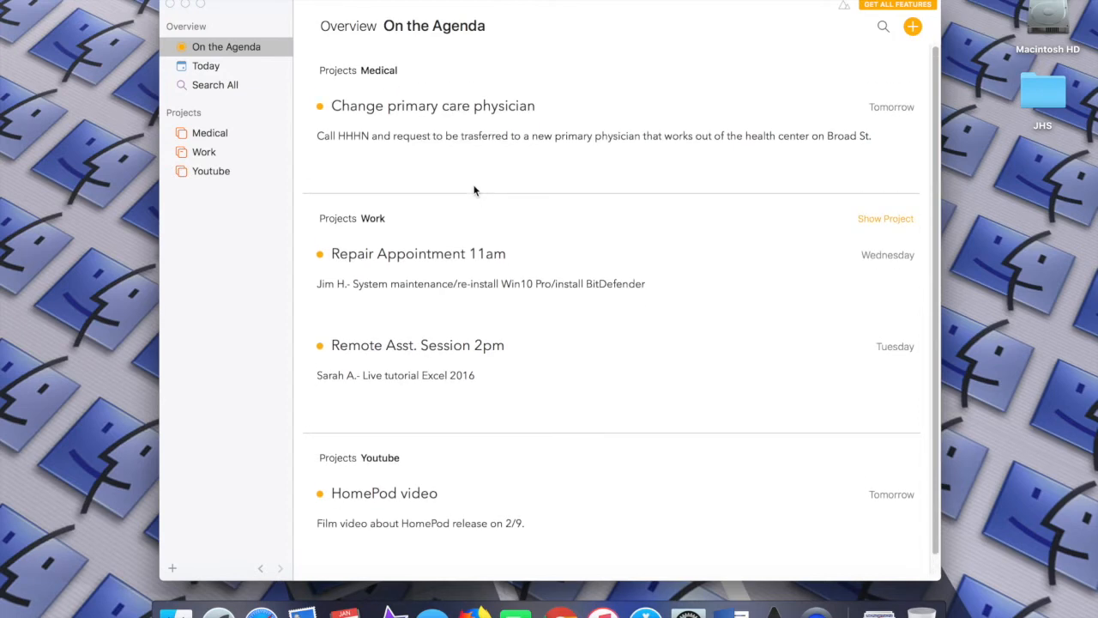
mouse_move(194, 70)
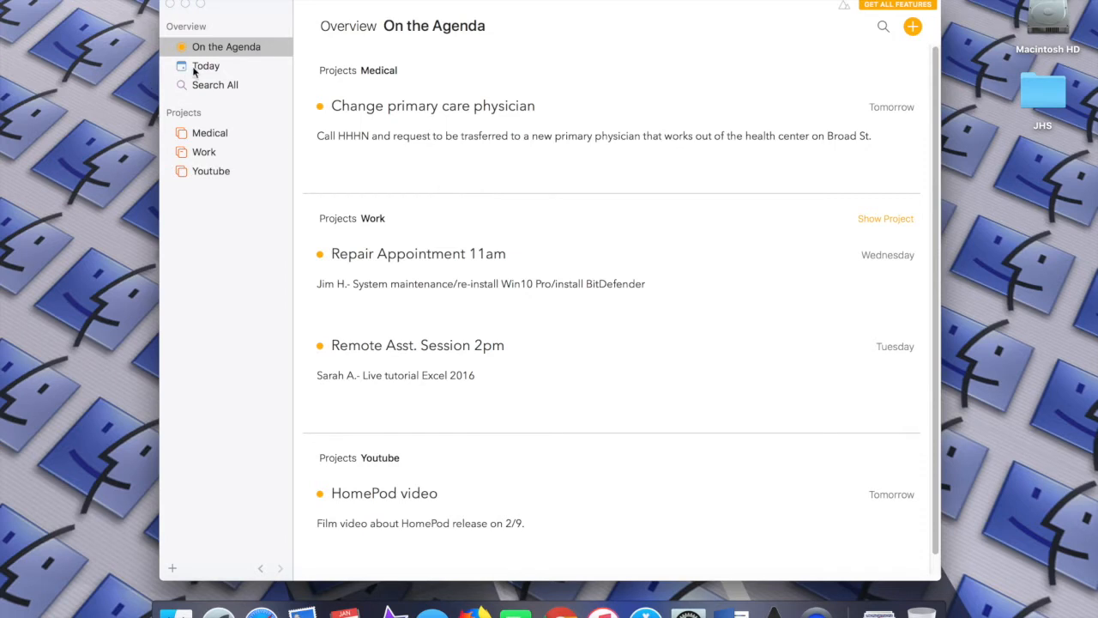
mouse_move(206, 65)
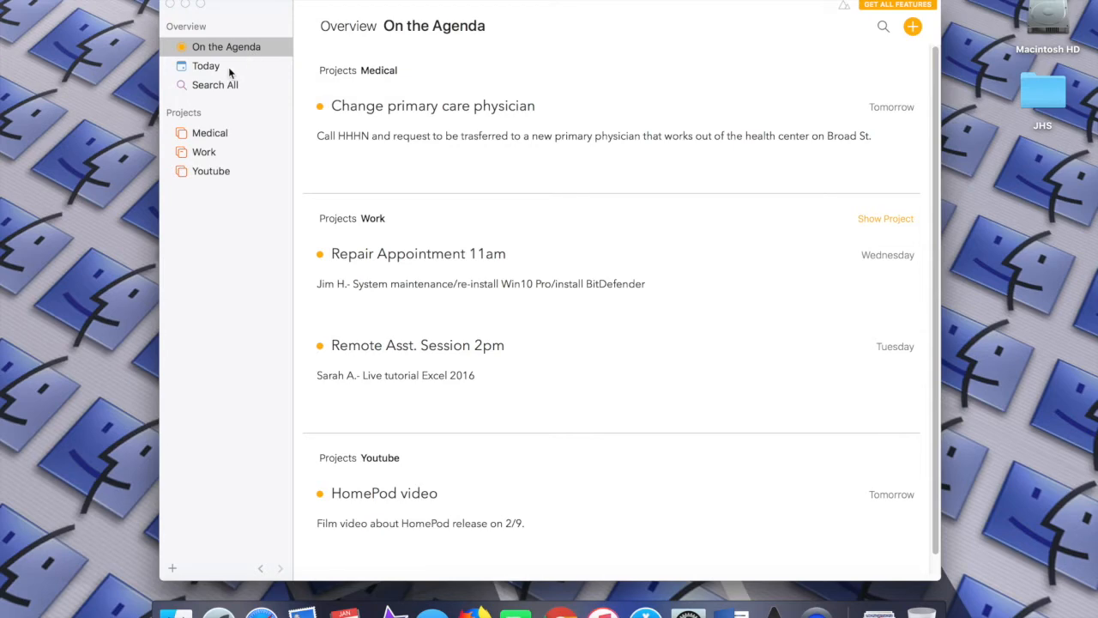
View today's notes, then switch to the Search All overview across all projects
click(206, 65)
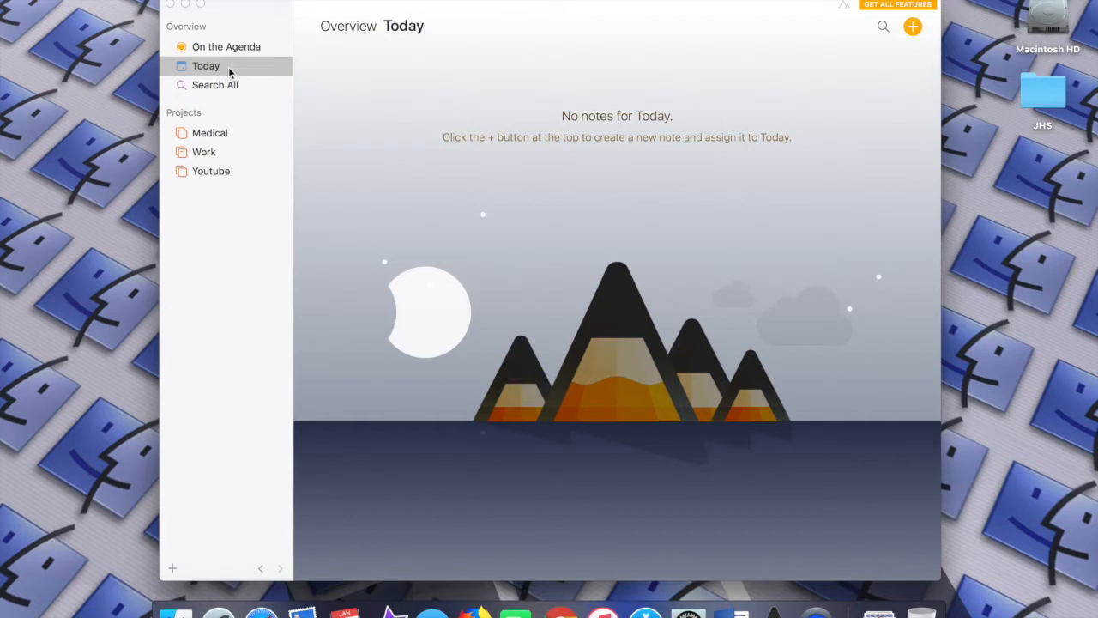
click(214, 84)
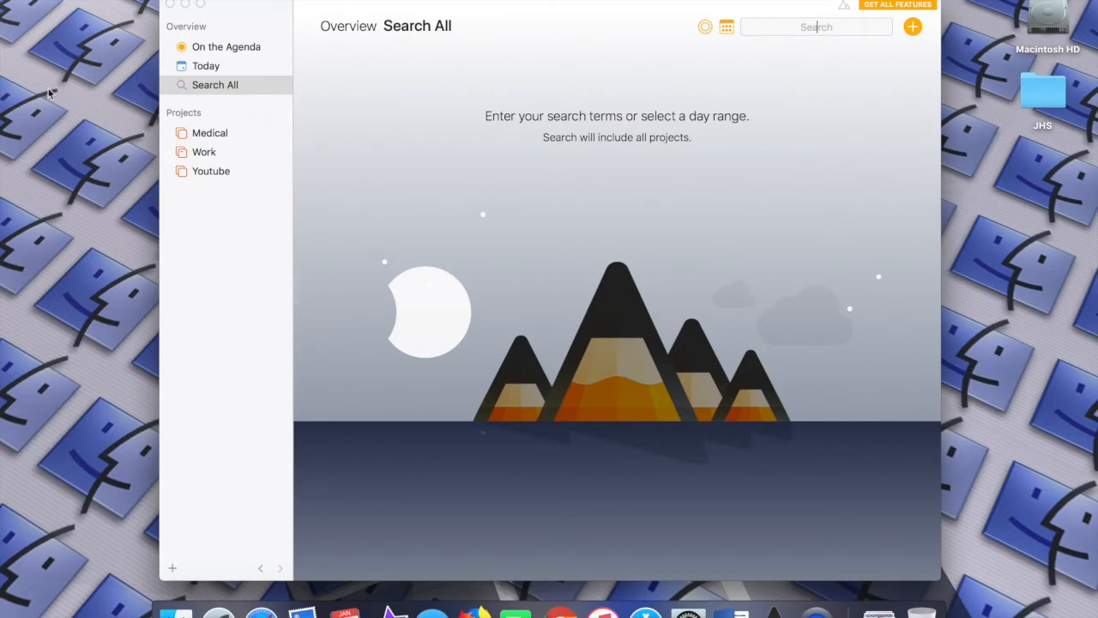
mouse_move(197, 118)
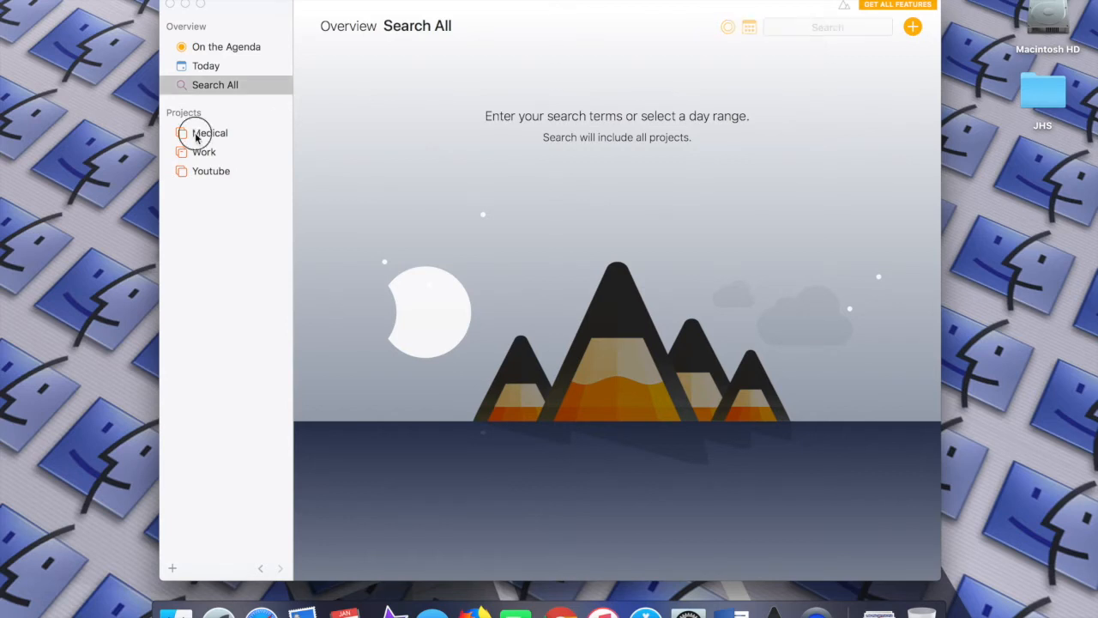
Browse the Youtube project, then open Work with Repair Appointment 11am and Remote Asst. Session 2pm
click(211, 171)
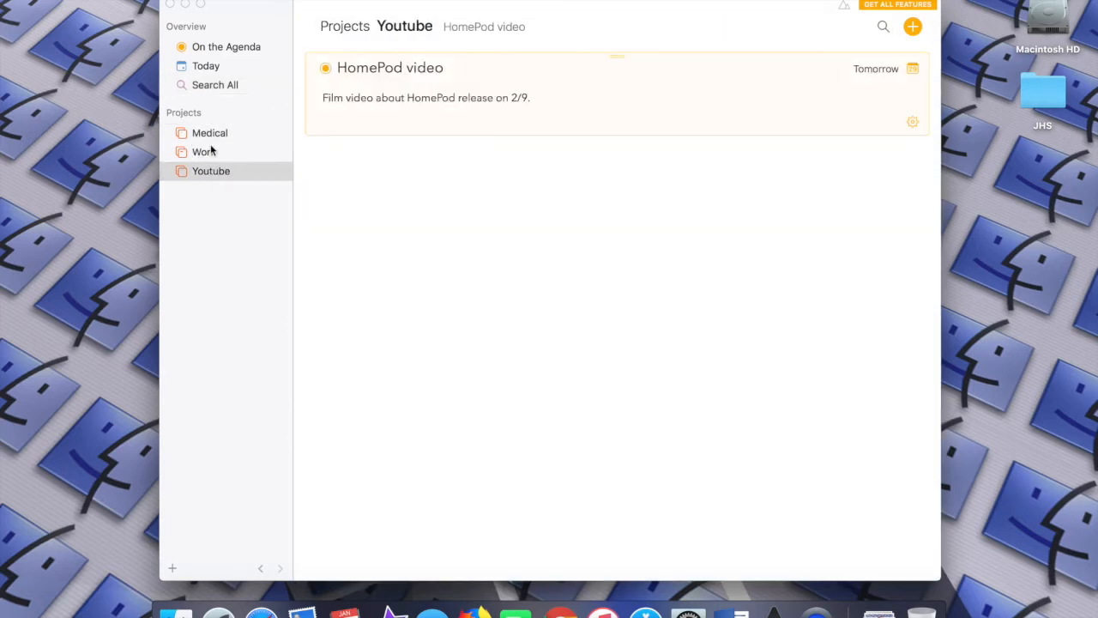
click(204, 152)
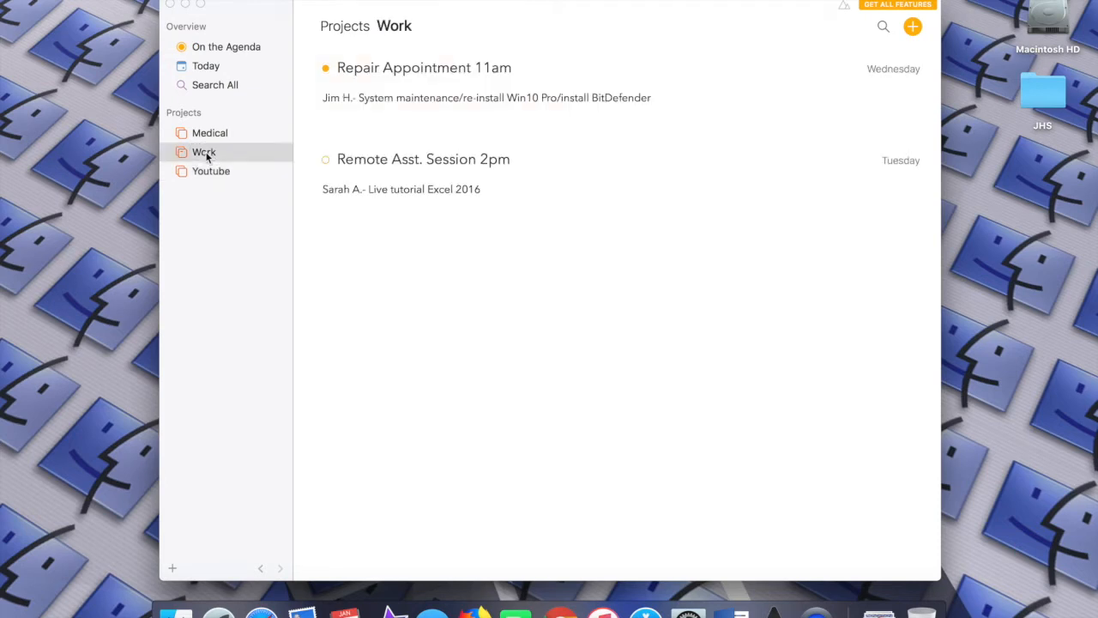
click(325, 160)
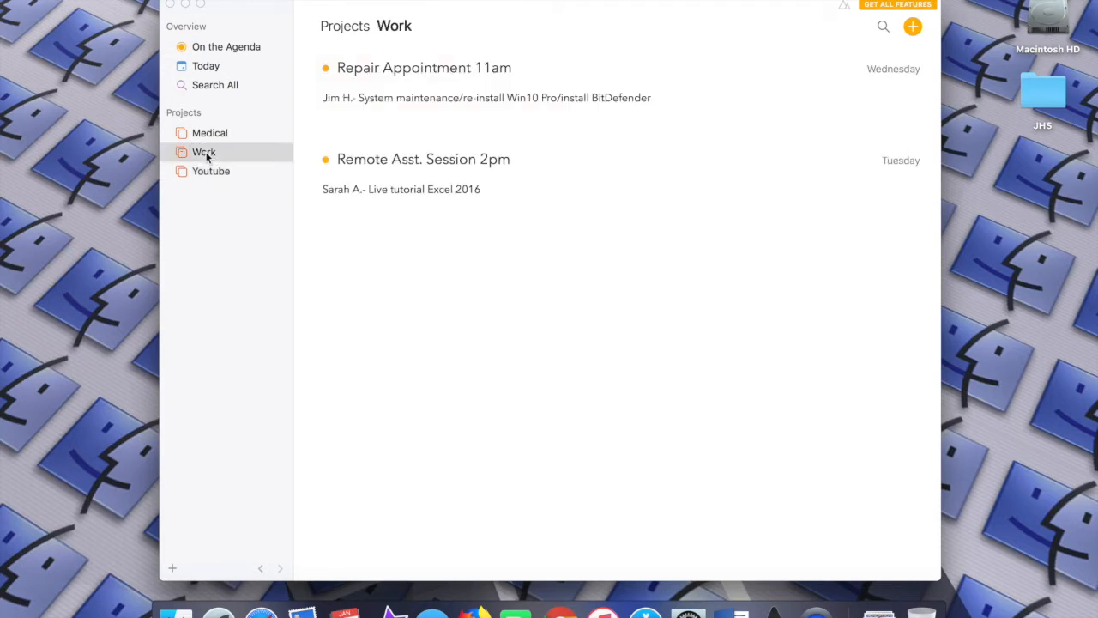
mouse_move(206, 152)
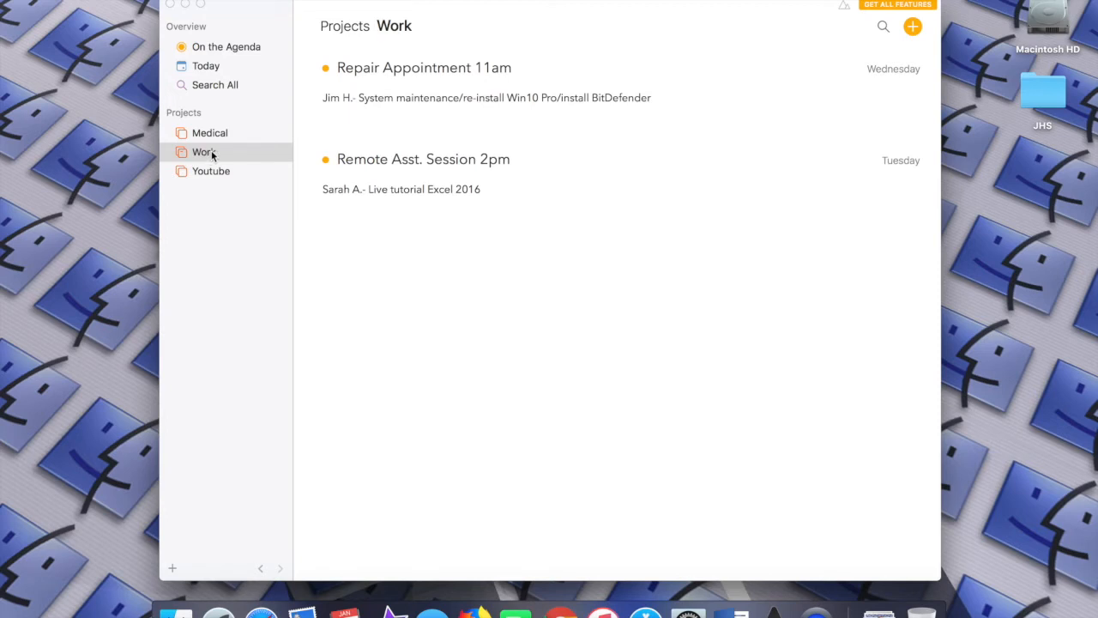
mouse_move(212, 141)
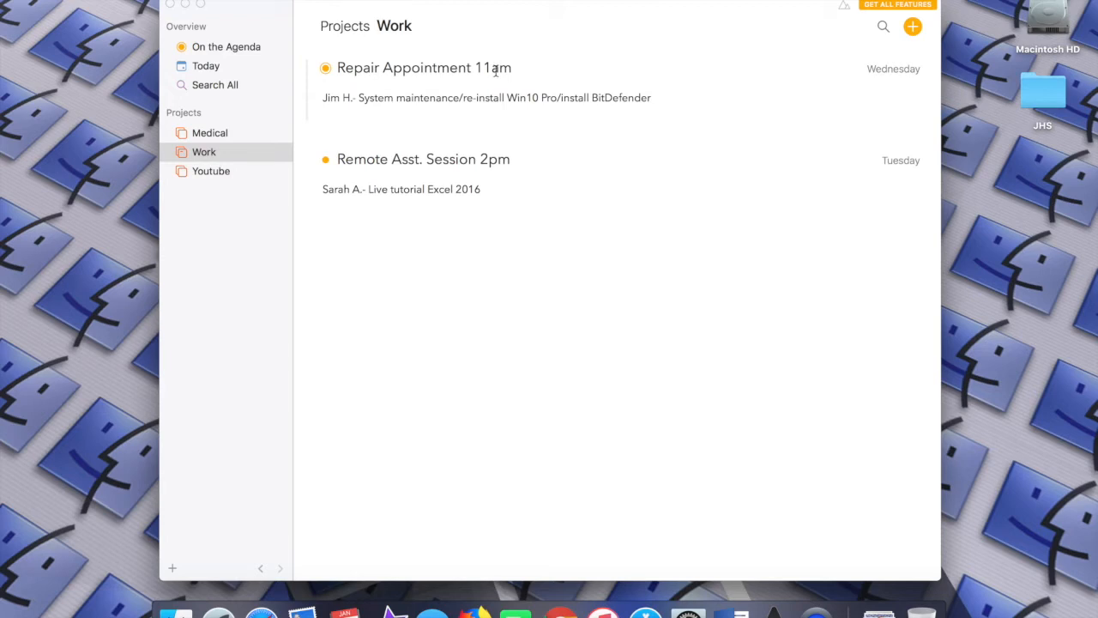
mouse_move(439, 129)
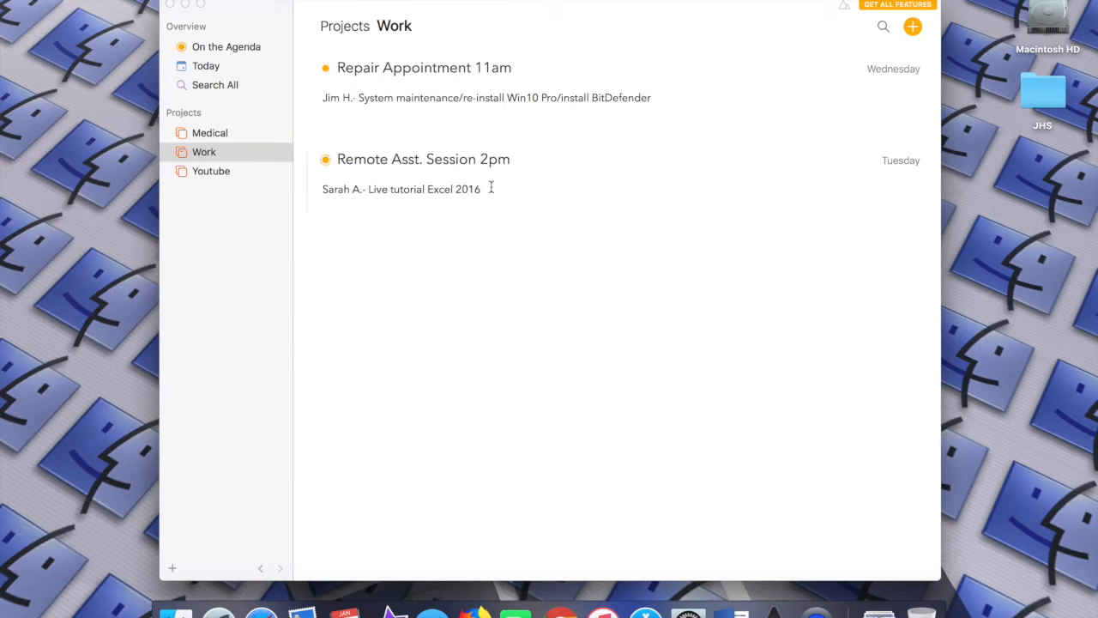
Delete a character from the Remote Asst. Session title and retype 2 so it reads 2pm
click(423, 158)
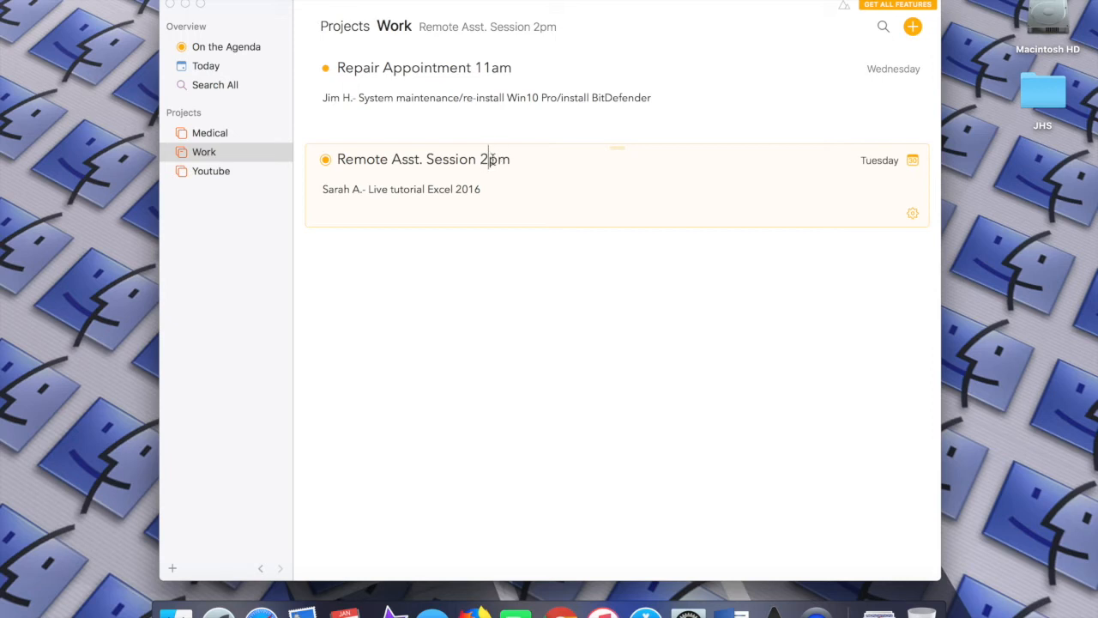
key(Backspace)
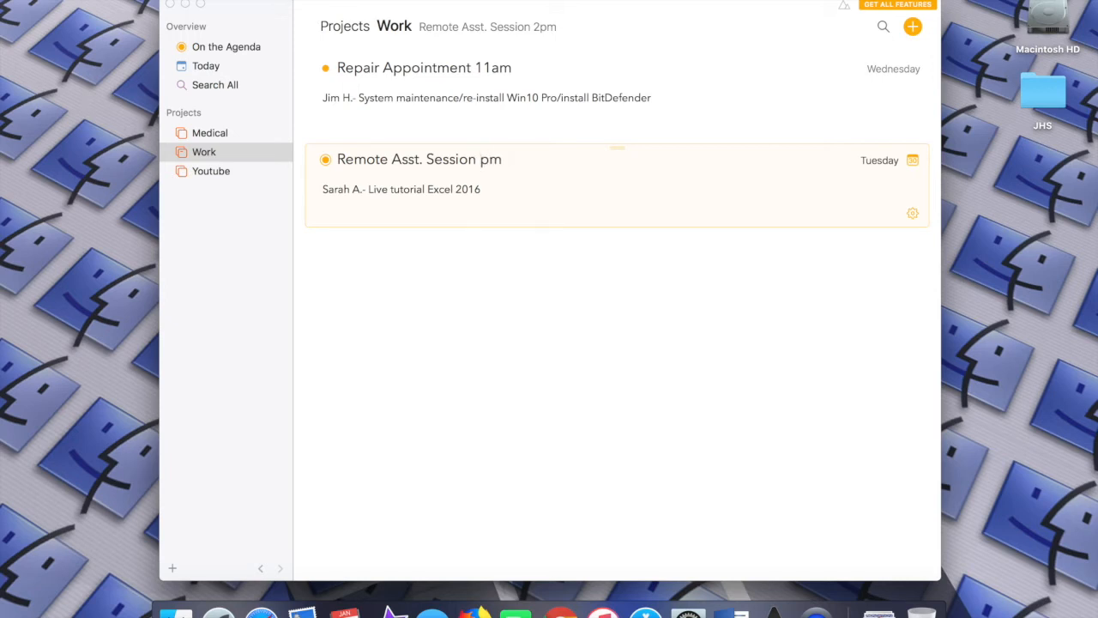
click(479, 159)
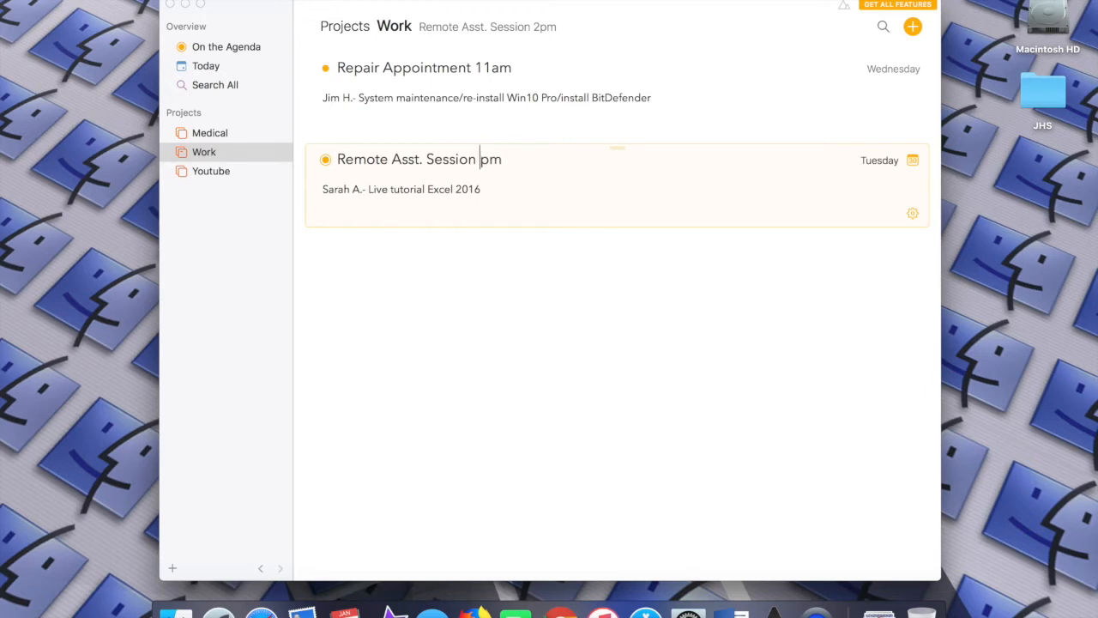
text(2)
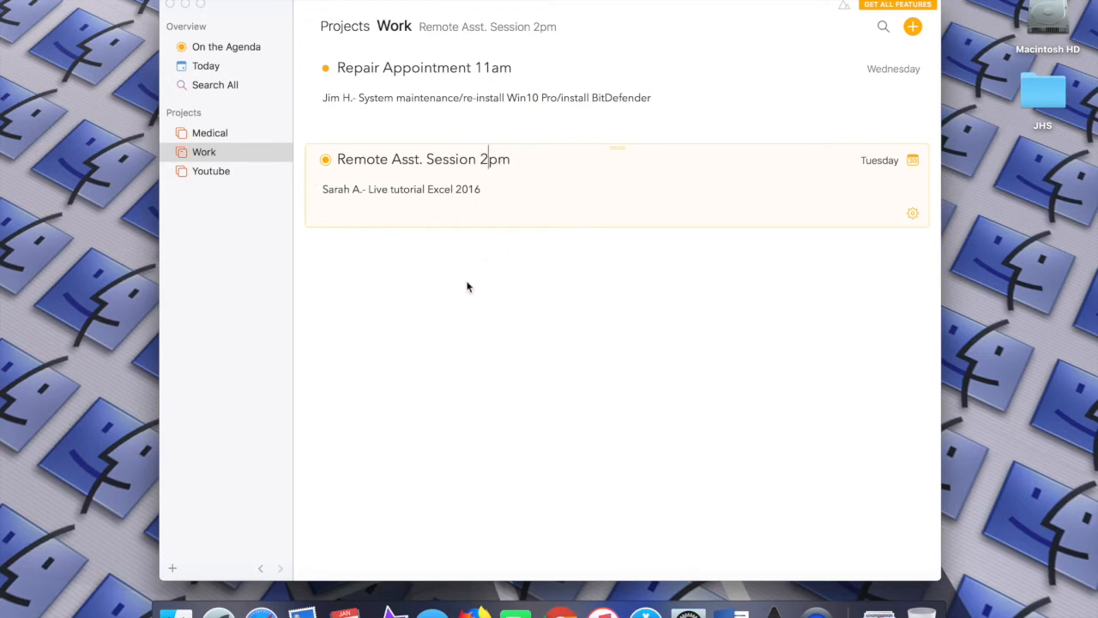
click(455, 294)
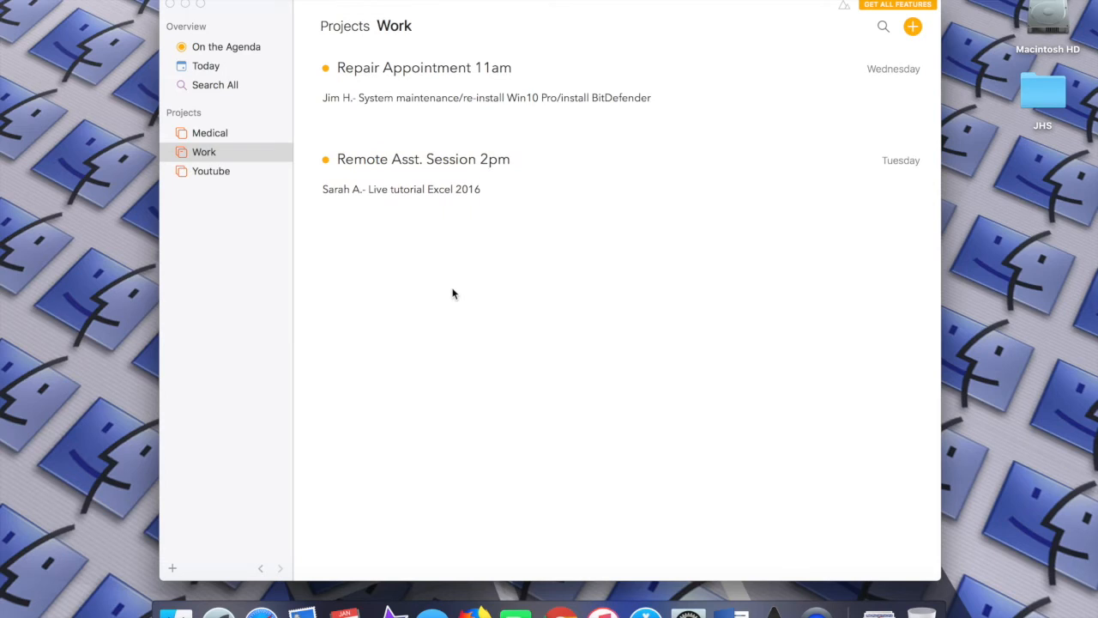
mouse_move(491, 309)
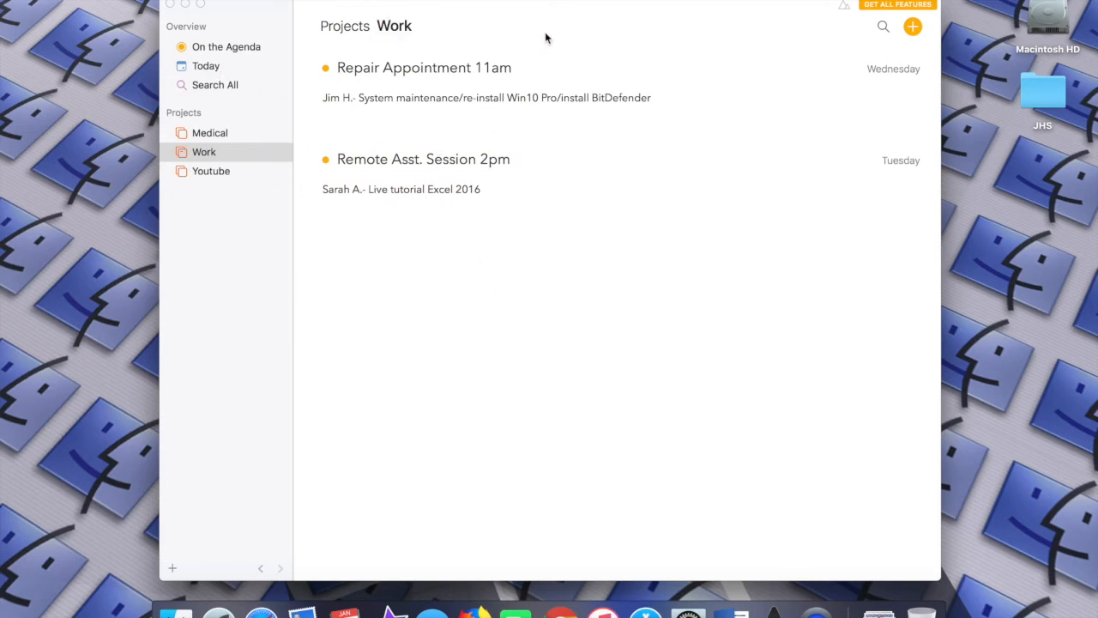
mouse_move(912, 26)
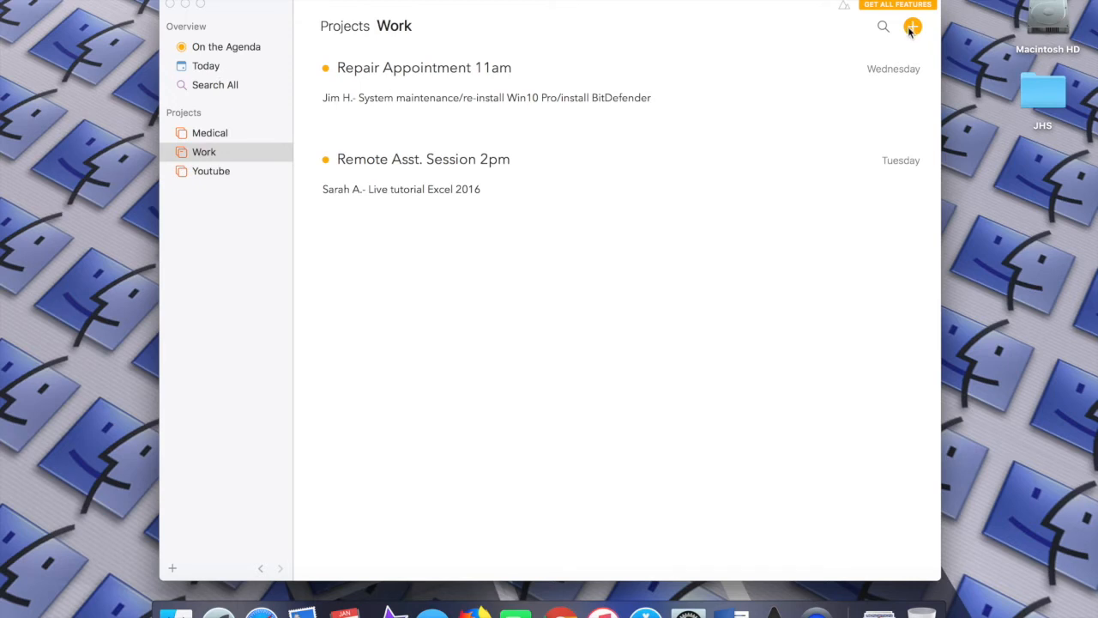
mouse_move(912, 30)
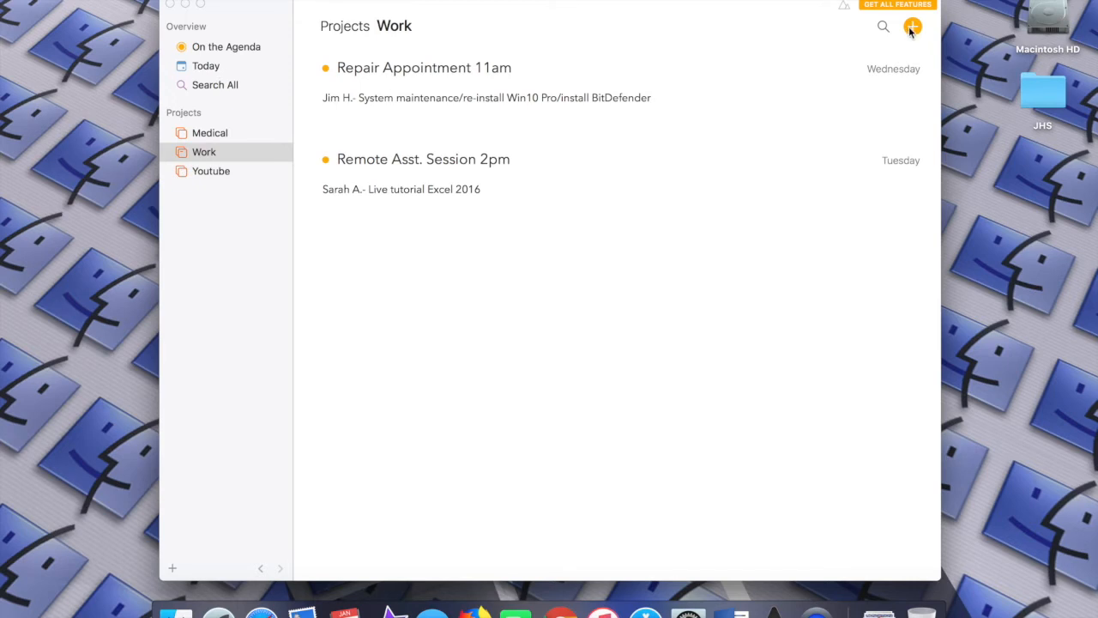
Add a blank Untitled Note to the top of the Work project
click(912, 27)
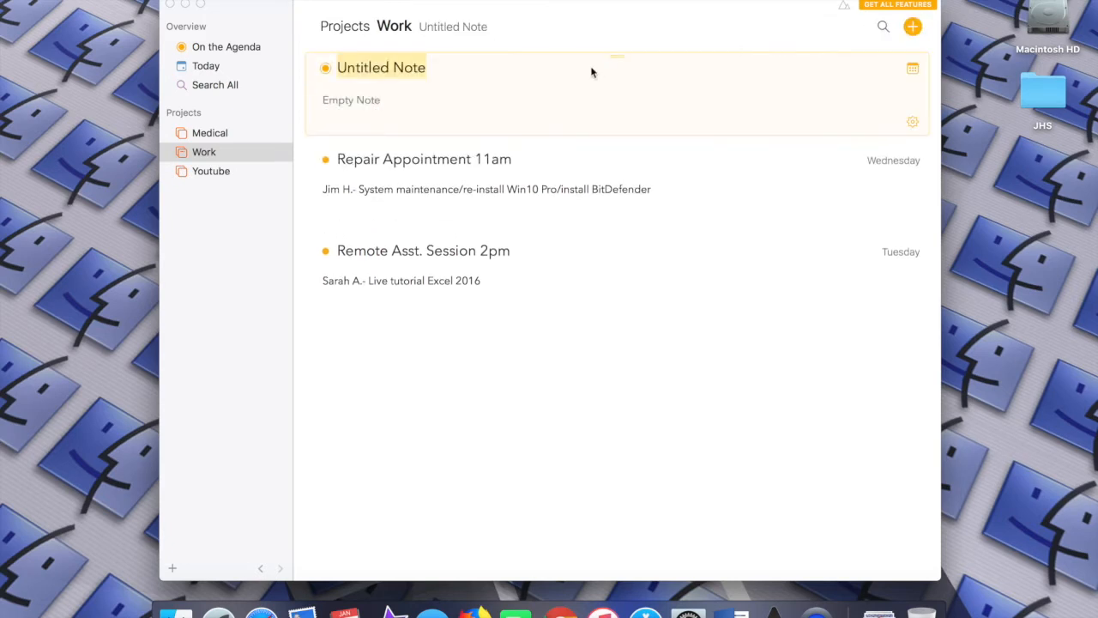
mouse_move(514, 67)
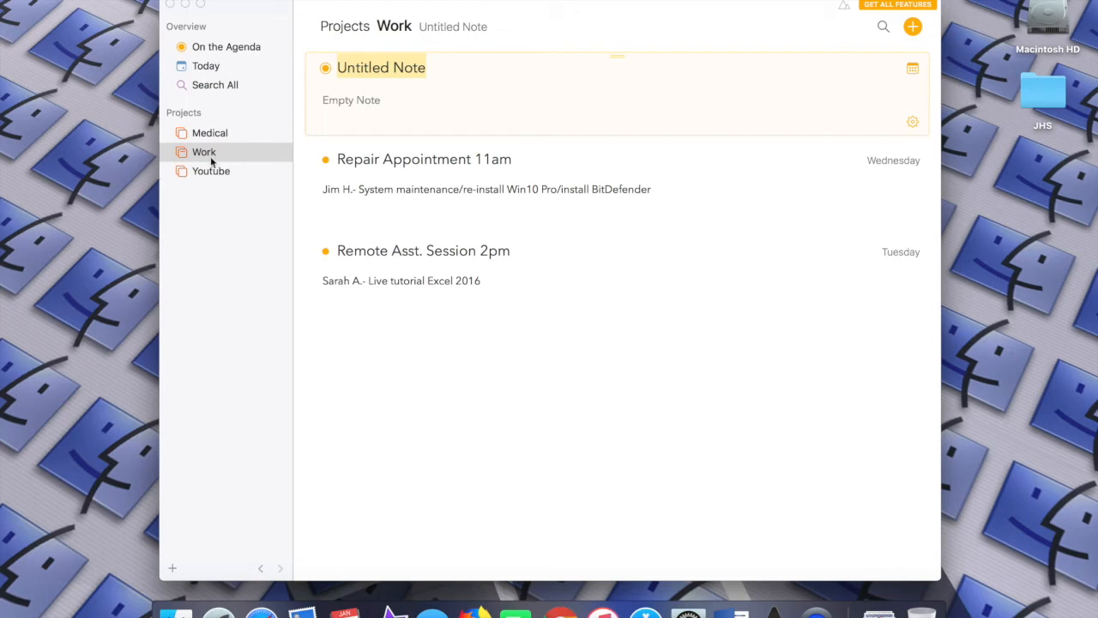
mouse_move(740, 110)
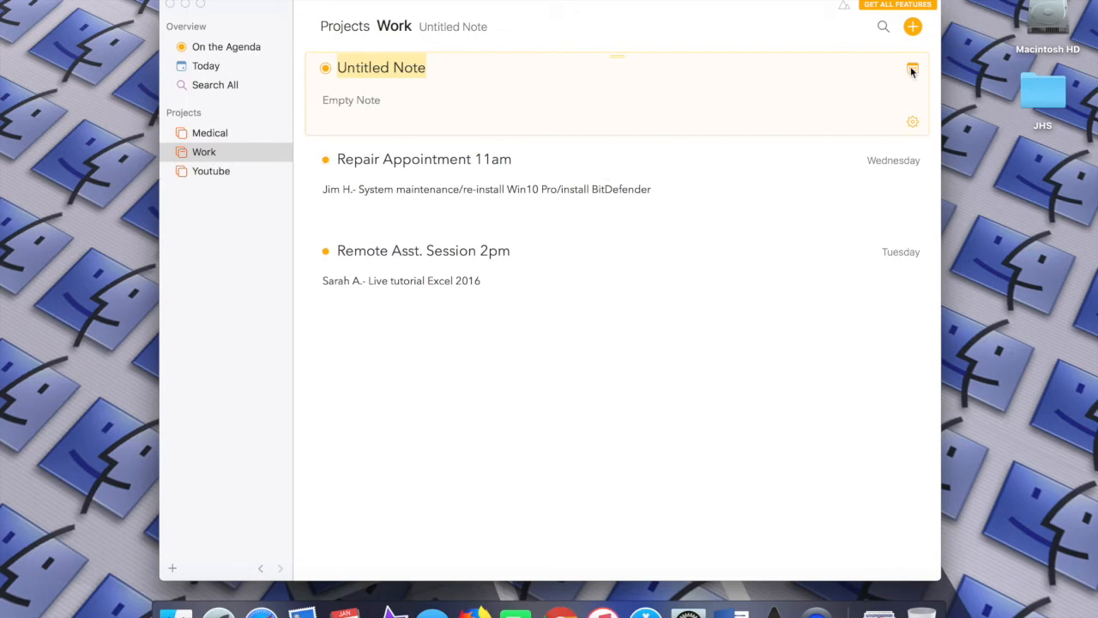
Show the Untitled Note's date picker with the January 2018 calendar and no events
click(912, 69)
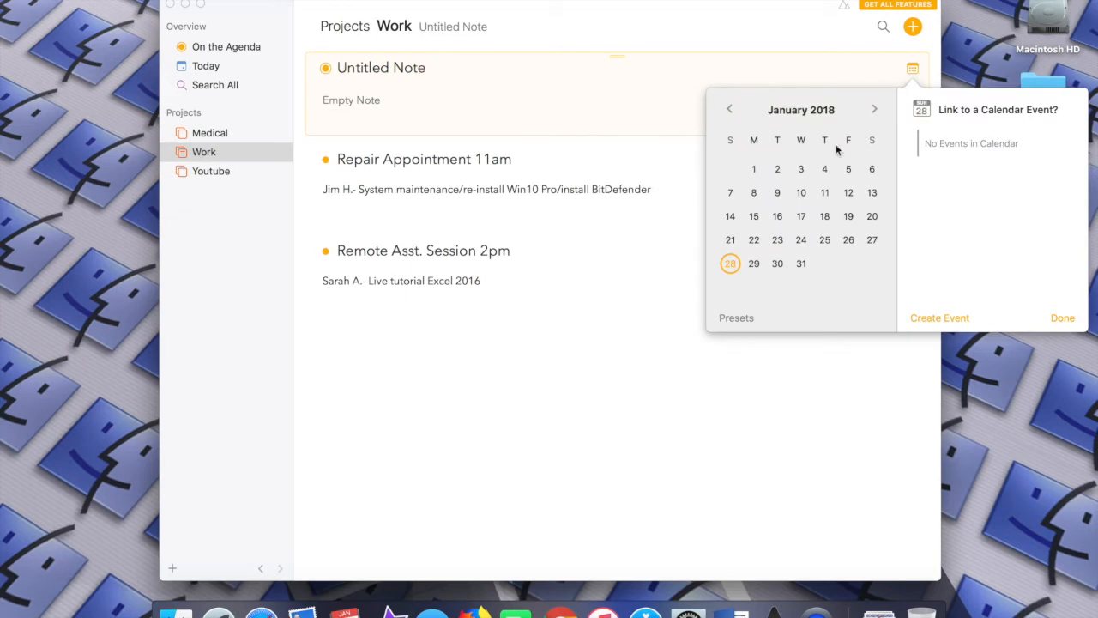
mouse_move(1027, 179)
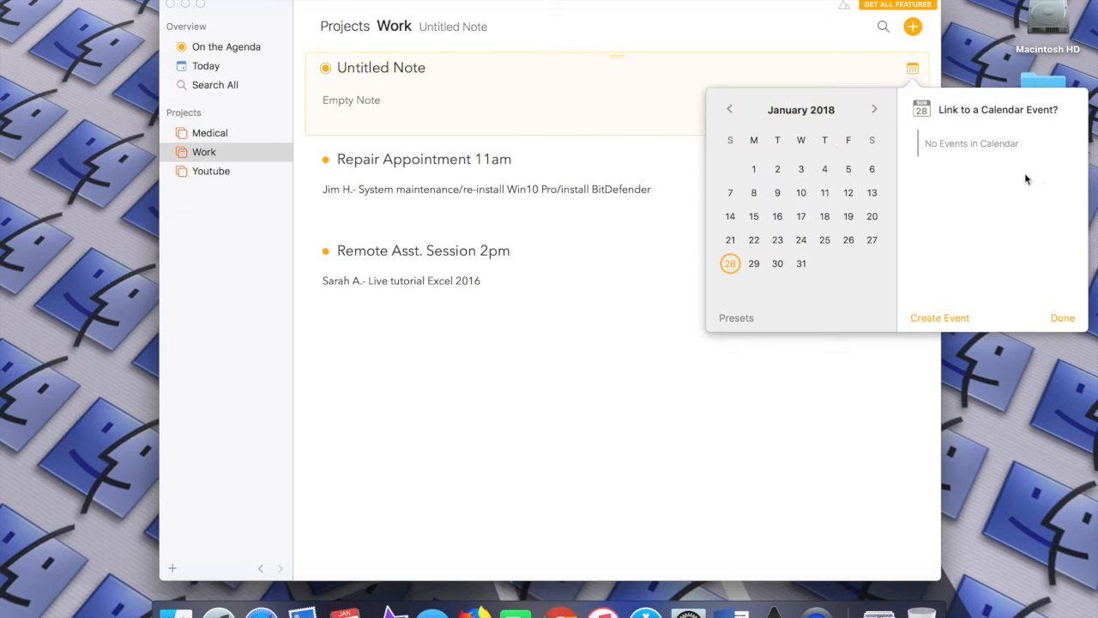
mouse_move(1004, 178)
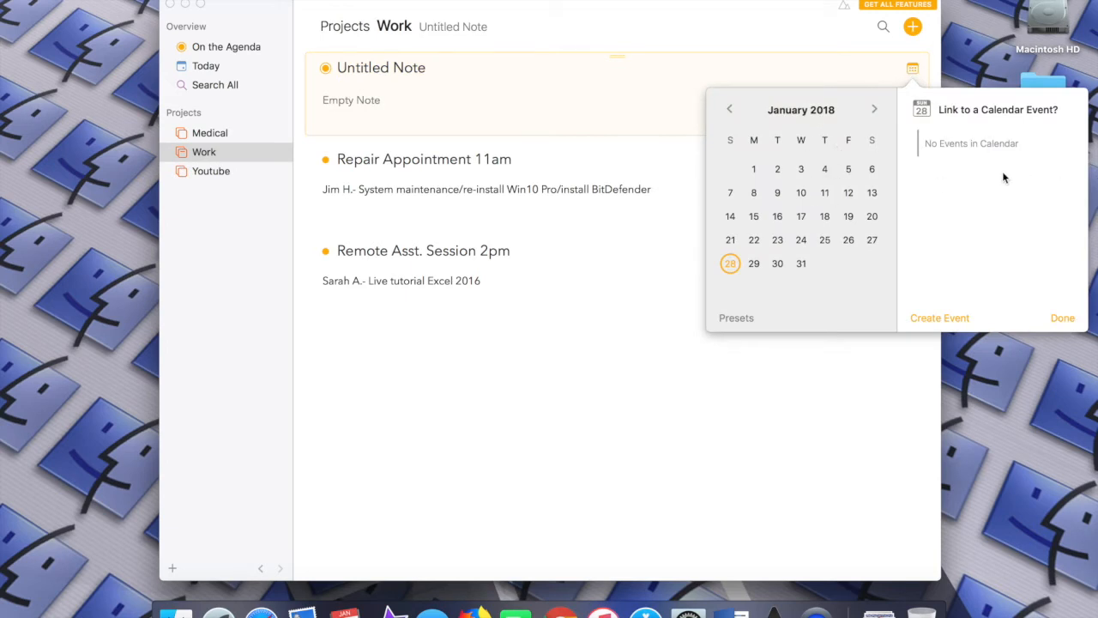
mouse_move(895, 150)
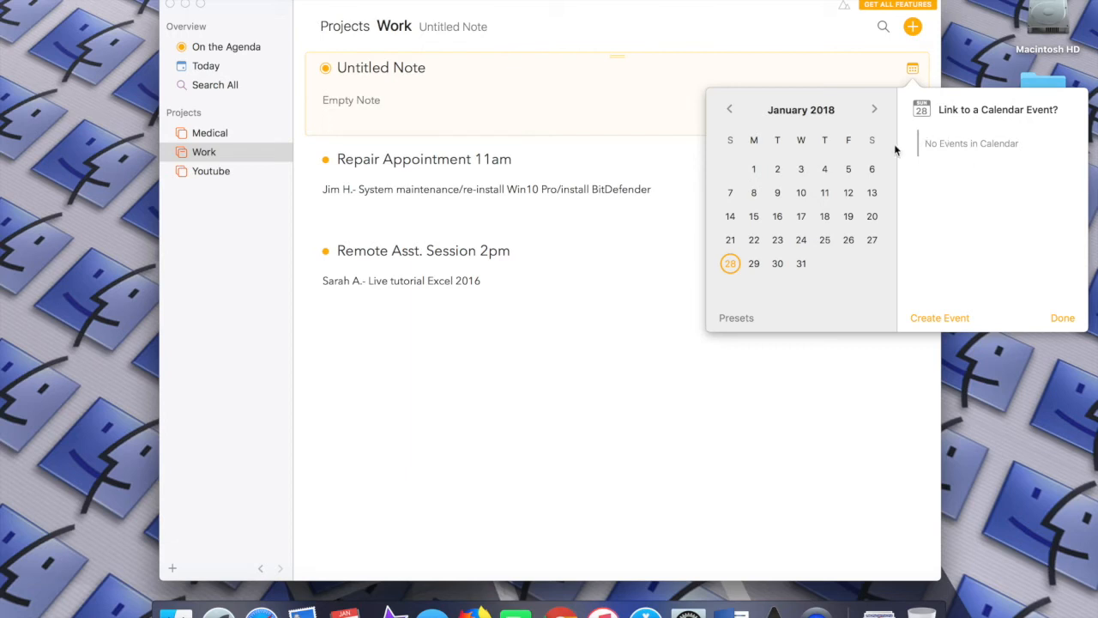
mouse_move(836, 264)
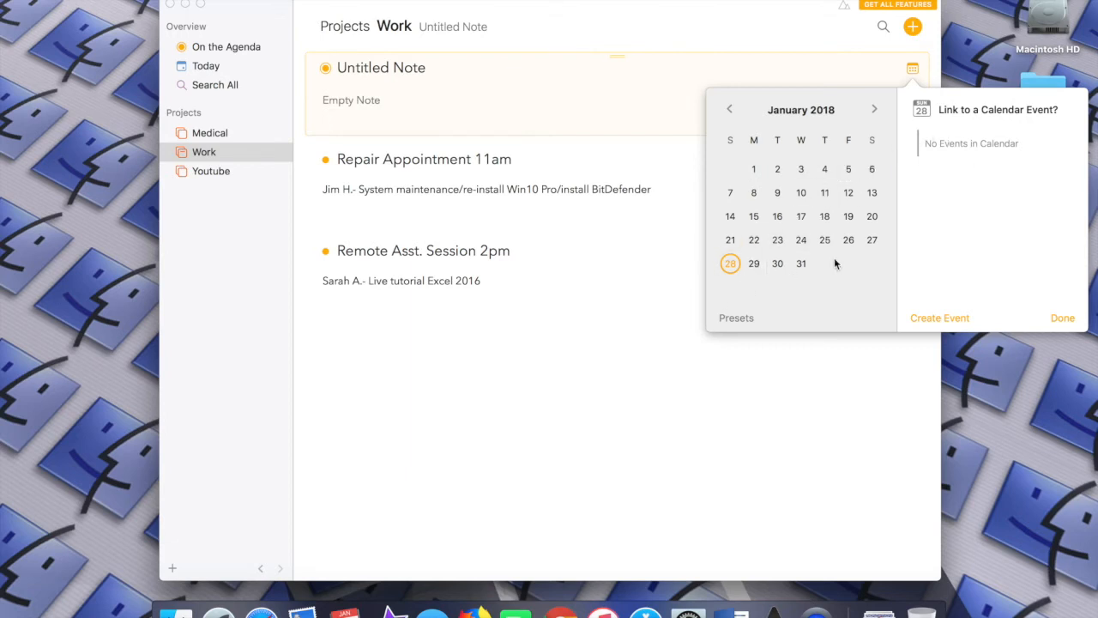
mouse_move(929, 304)
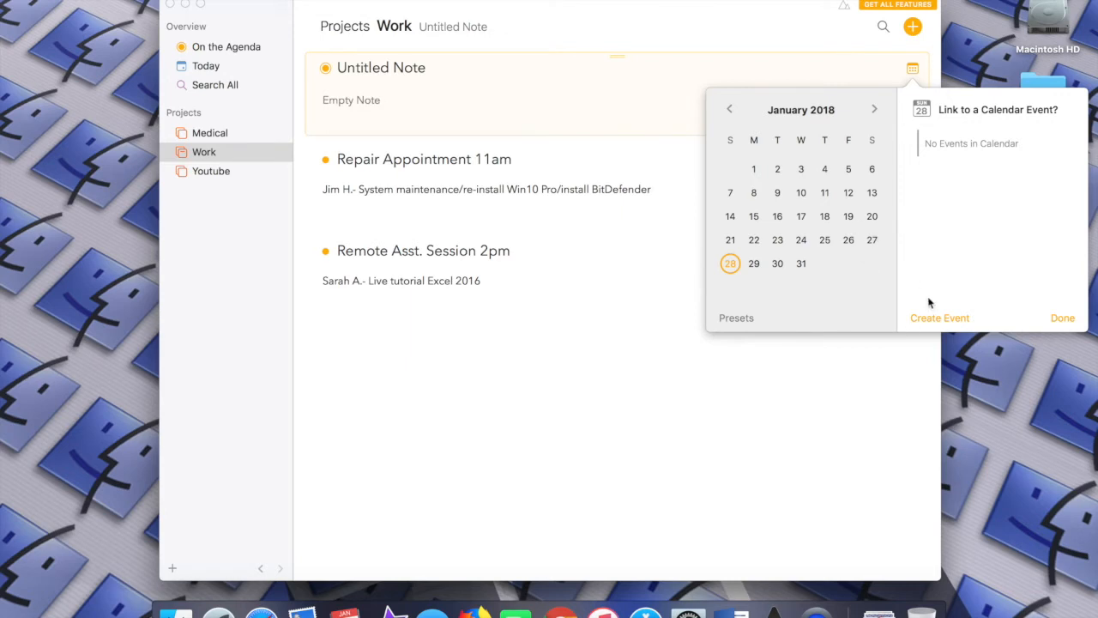
mouse_move(928, 321)
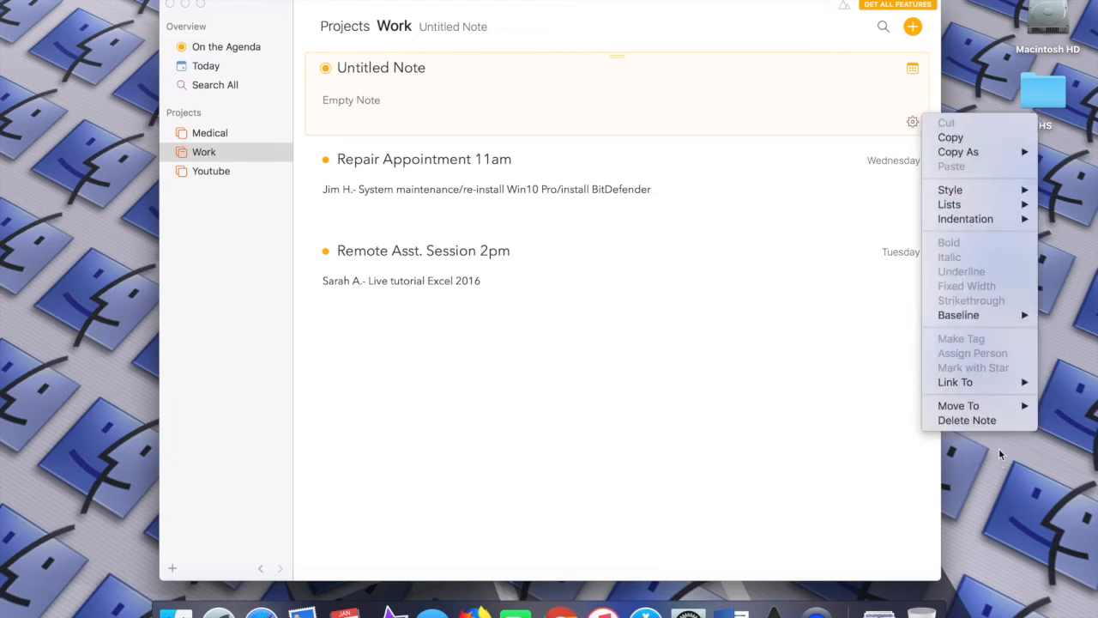
Delete the empty Untitled Note and confirm the deletion
click(967, 420)
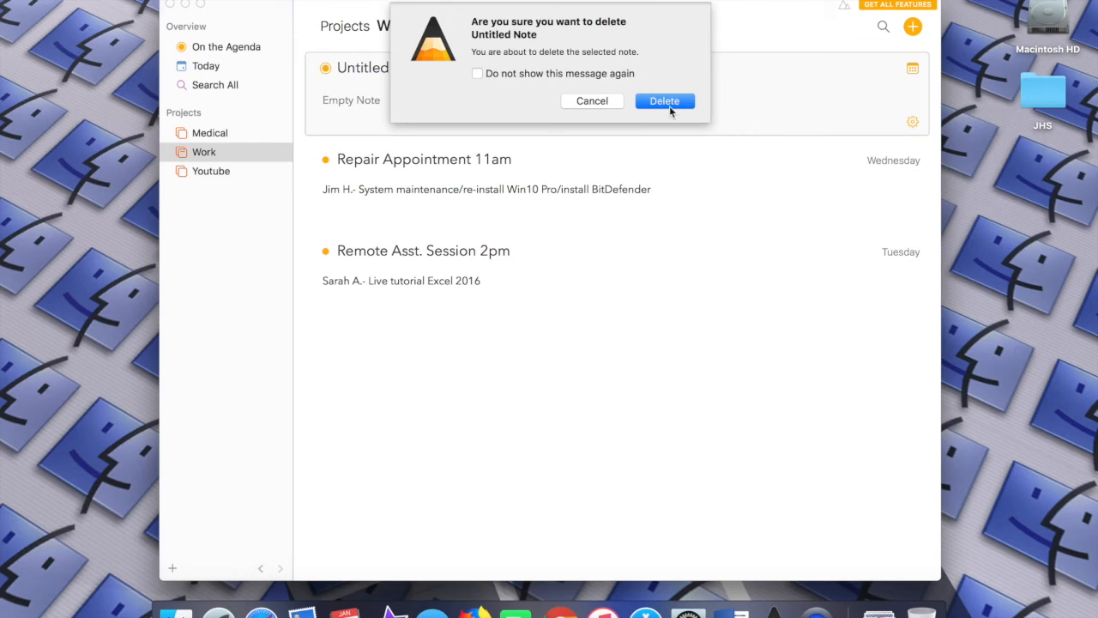
click(664, 100)
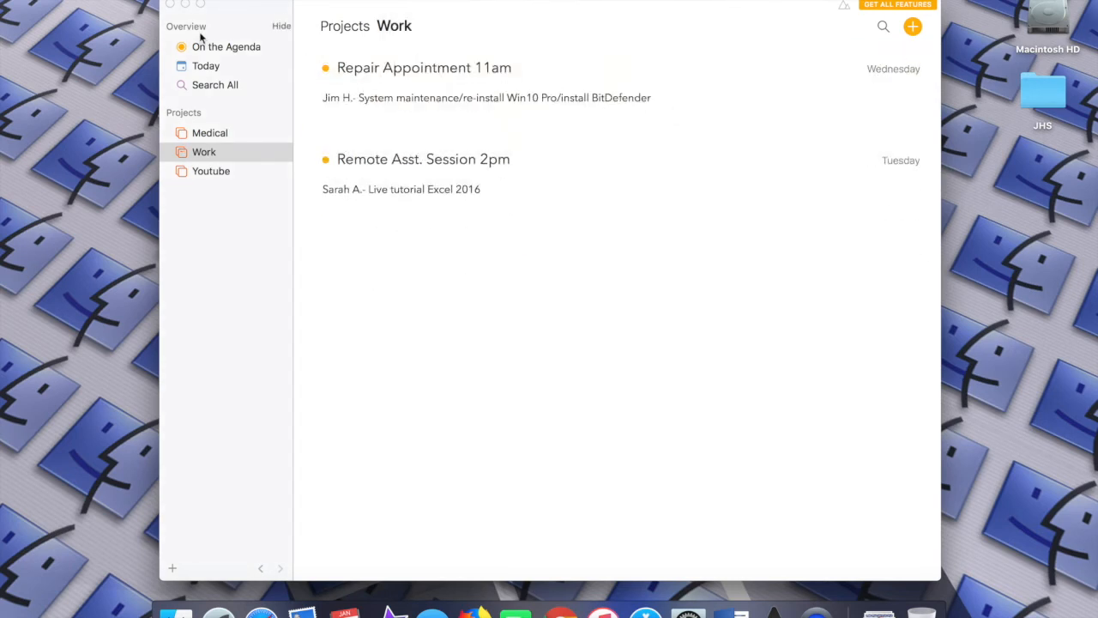
mouse_move(226, 46)
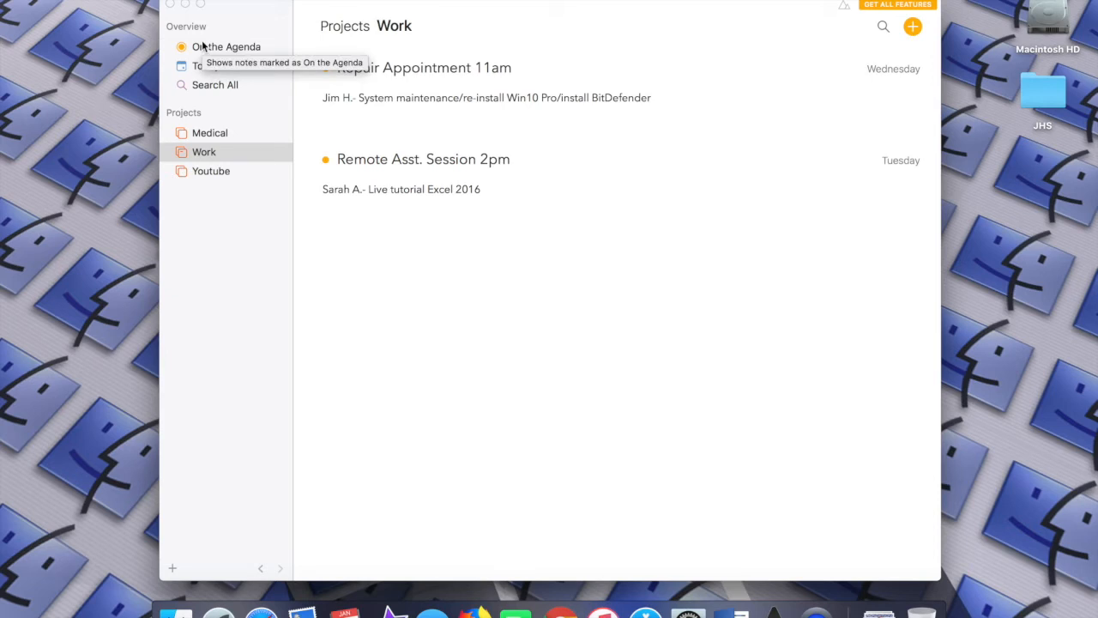
mouse_move(203, 59)
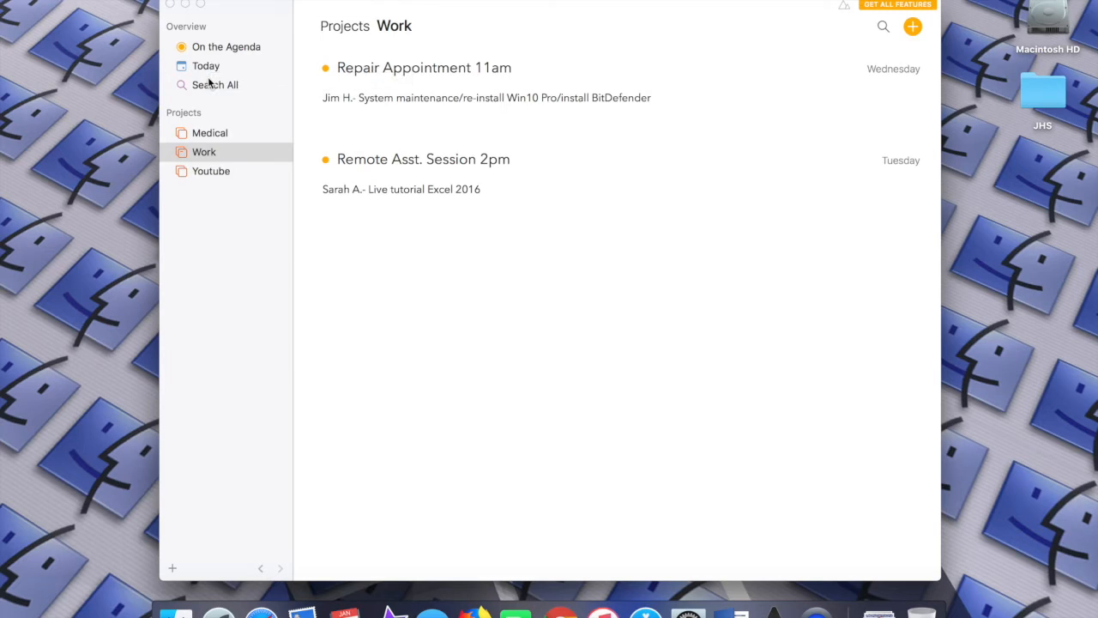
mouse_move(200, 65)
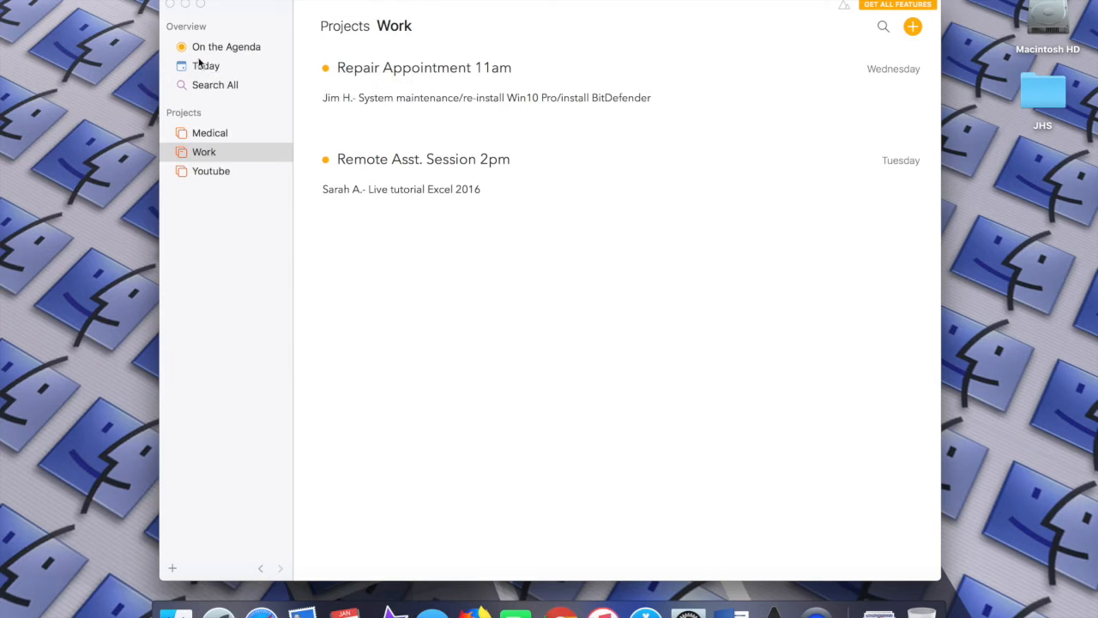
Show the On the Agenda overview with Medical, Work and Youtube notes
click(225, 46)
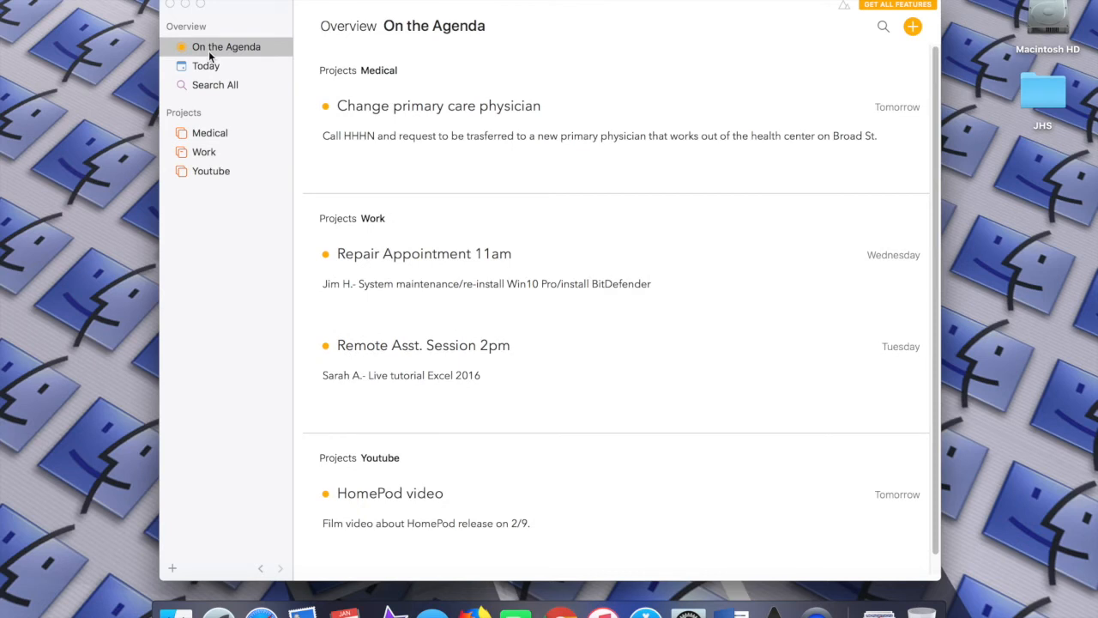
mouse_move(266, 66)
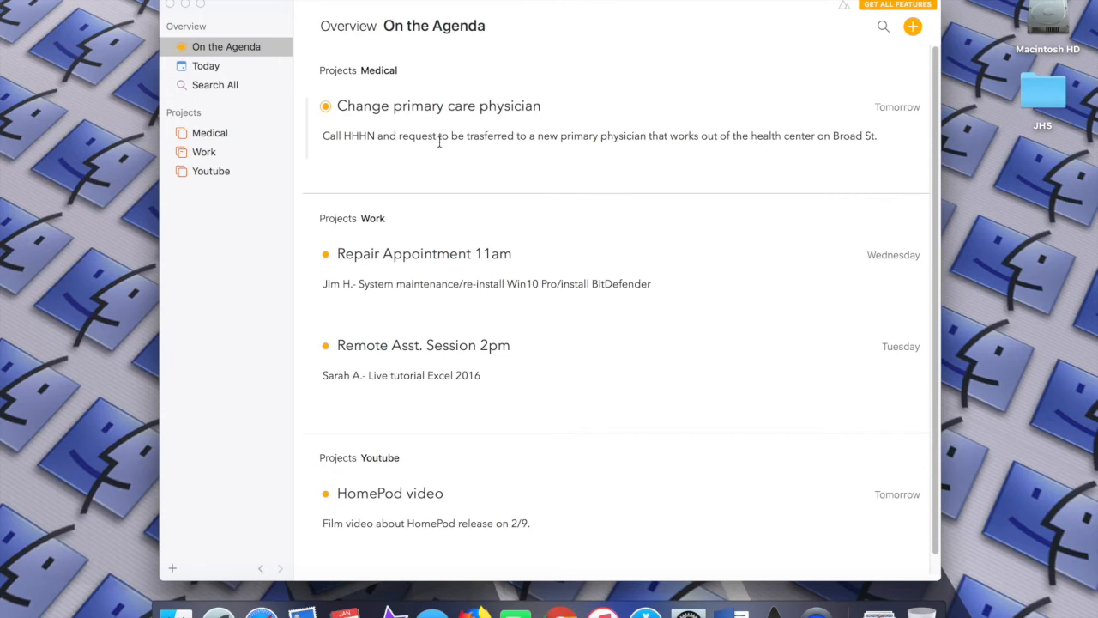
mouse_move(434, 139)
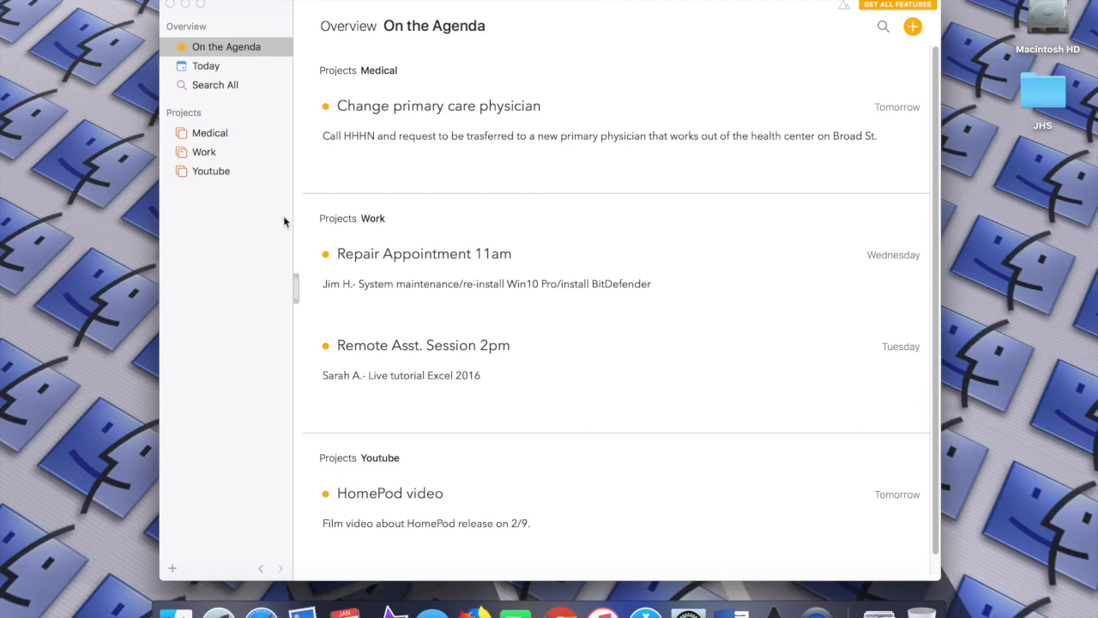
mouse_move(456, 221)
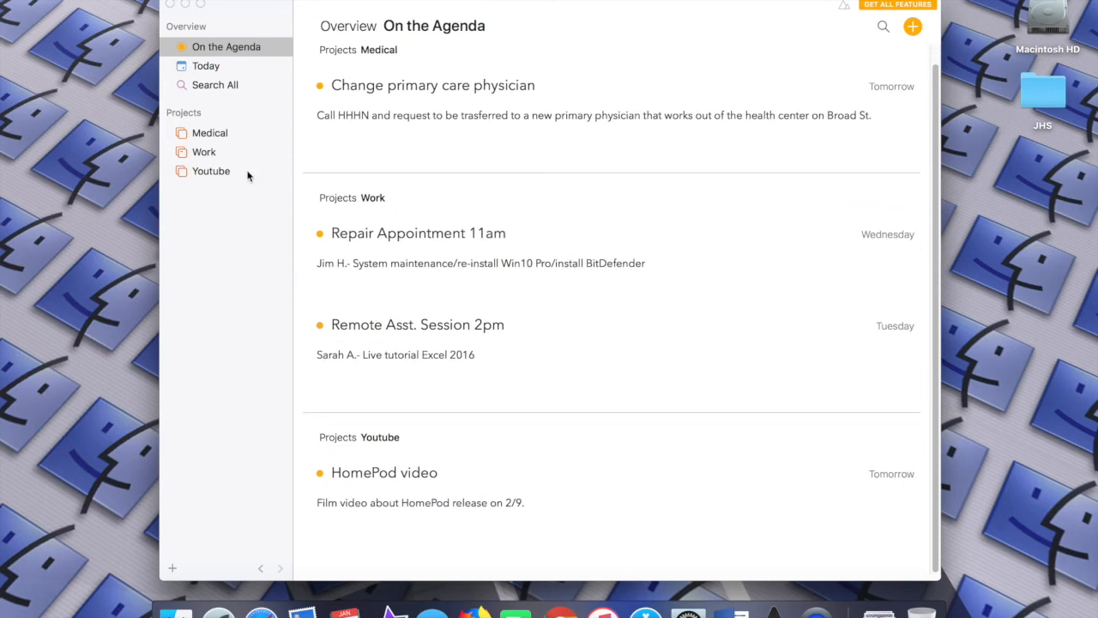
Briefly view the Youtube, Work and Medical projects, then return to On the Agenda
click(210, 171)
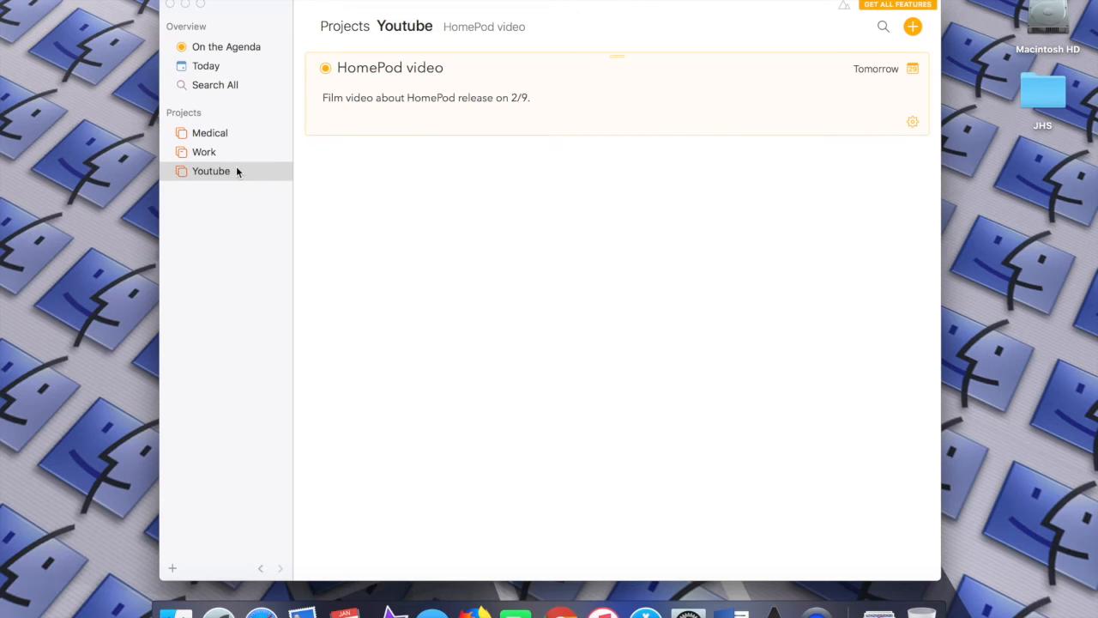
click(204, 152)
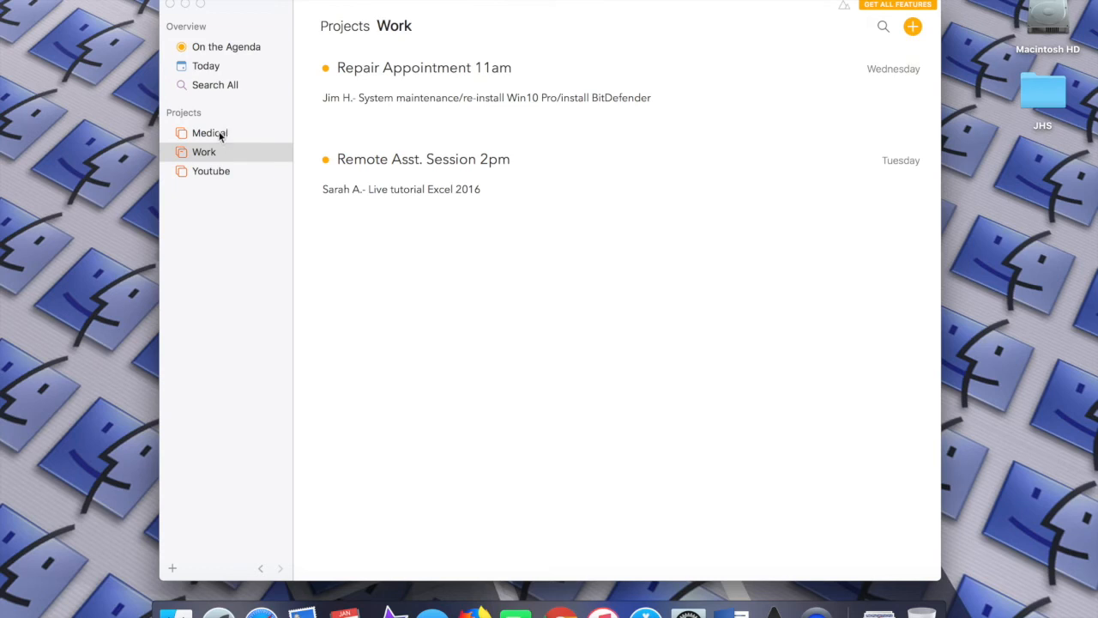
click(209, 133)
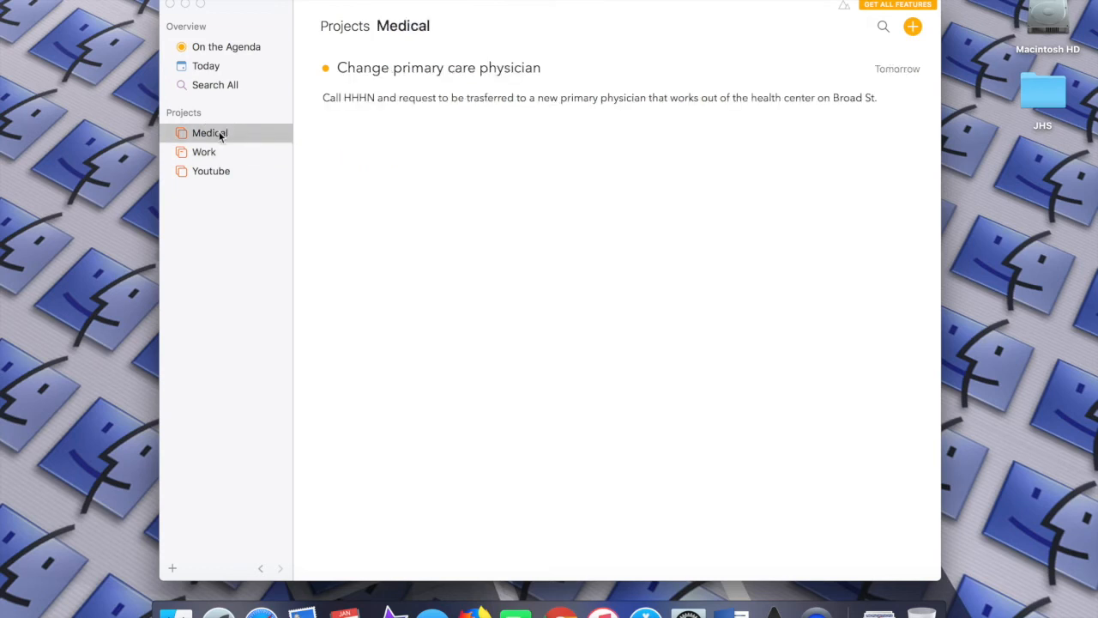
click(227, 47)
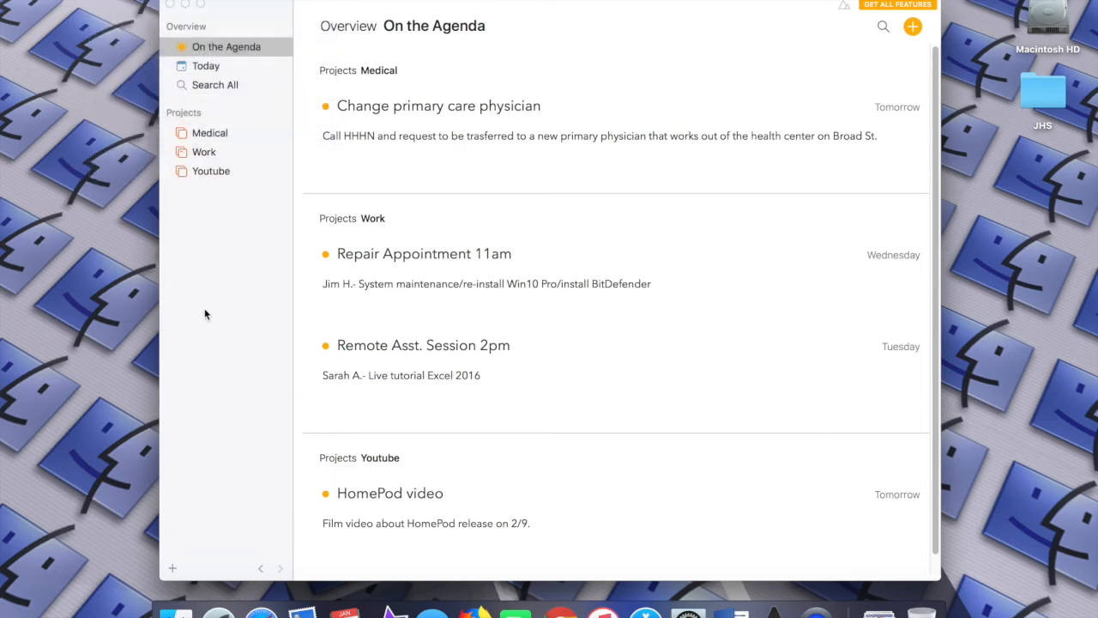
mouse_move(551, 207)
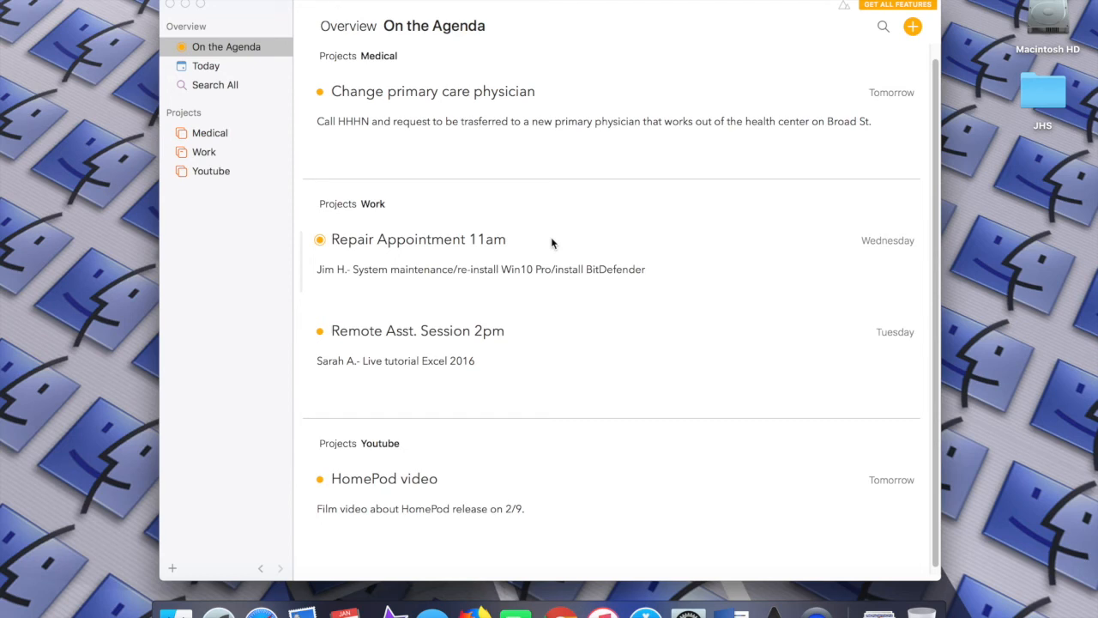
mouse_move(531, 240)
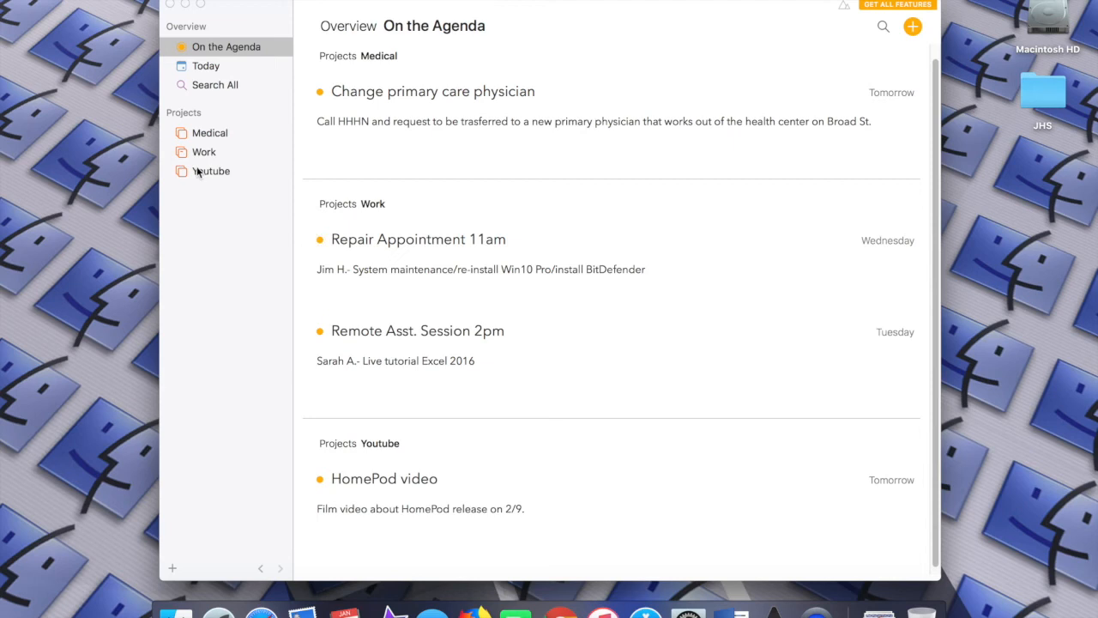
mouse_move(225, 156)
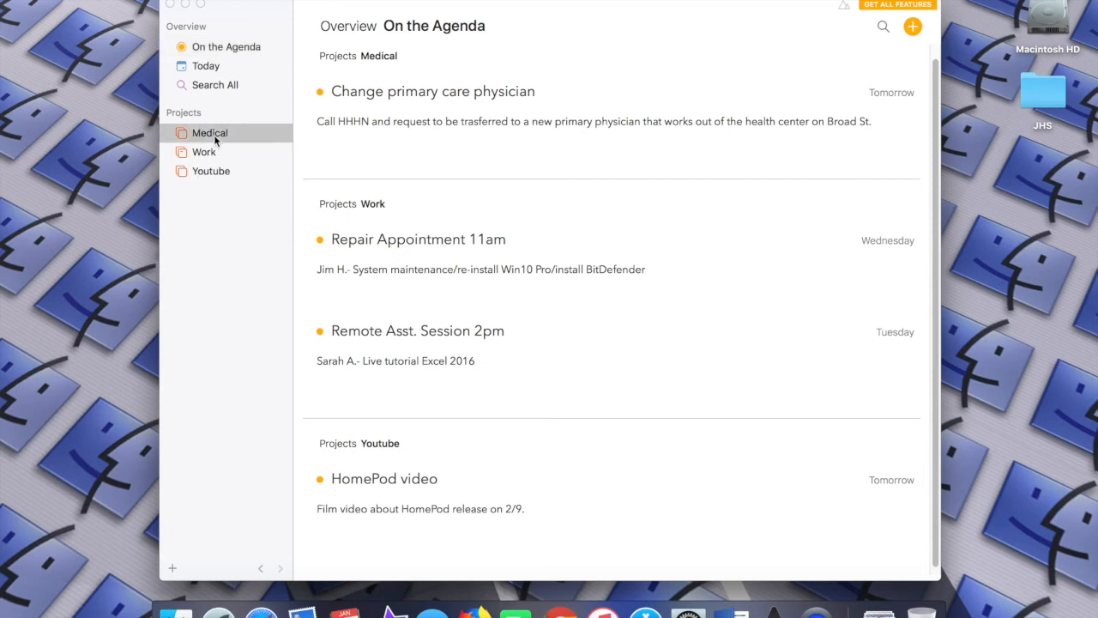
Browse Medical, Work and Youtube, then show the $17.99 Premium Features offer
click(209, 132)
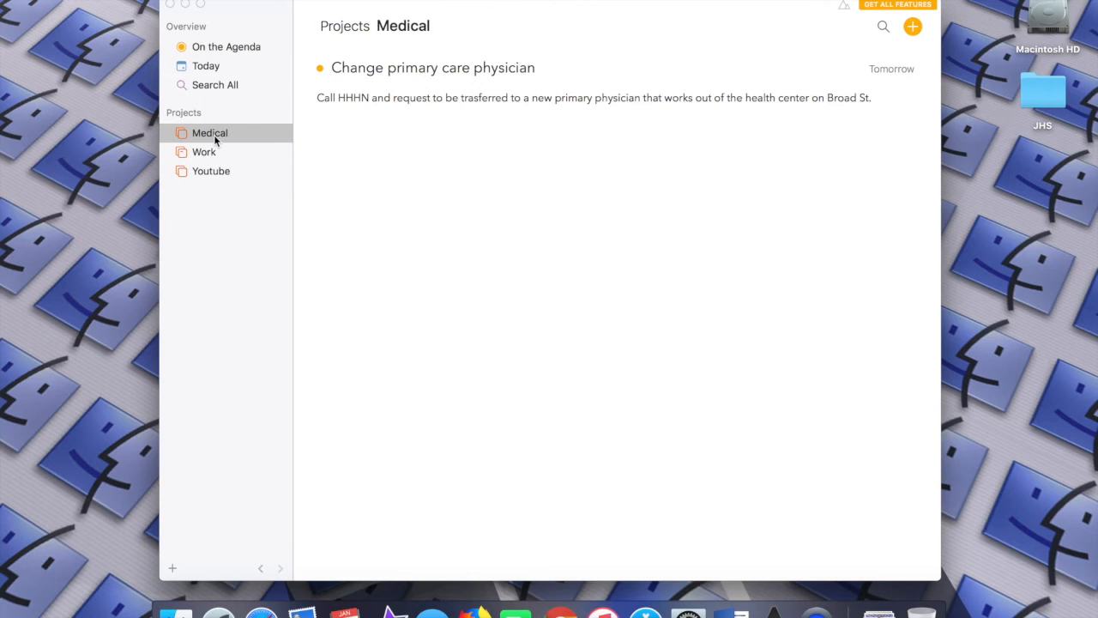
click(204, 152)
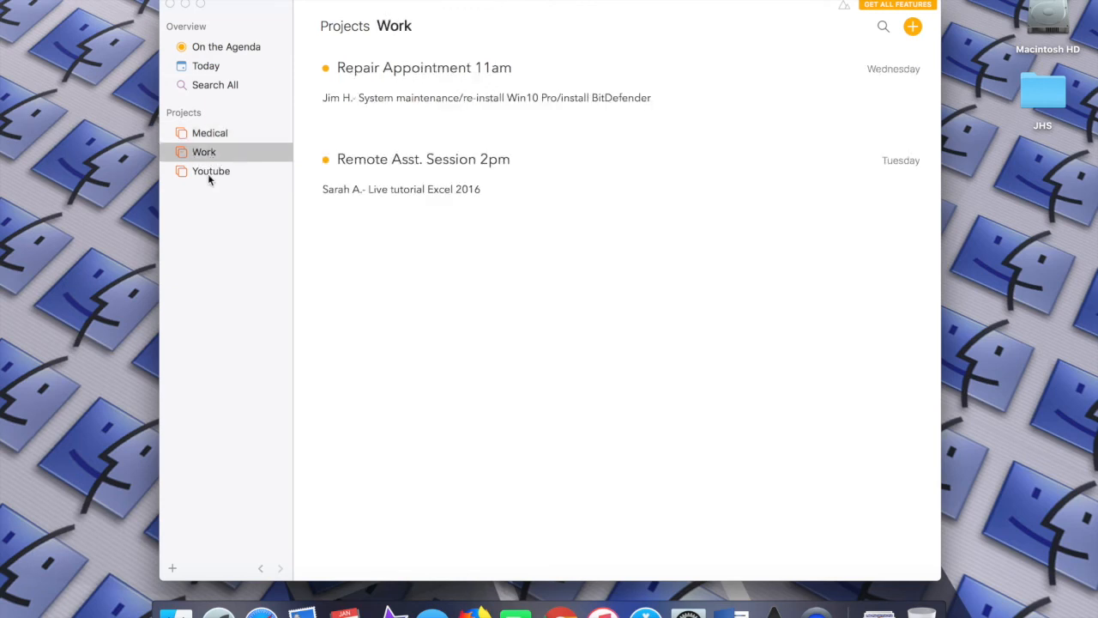
click(211, 171)
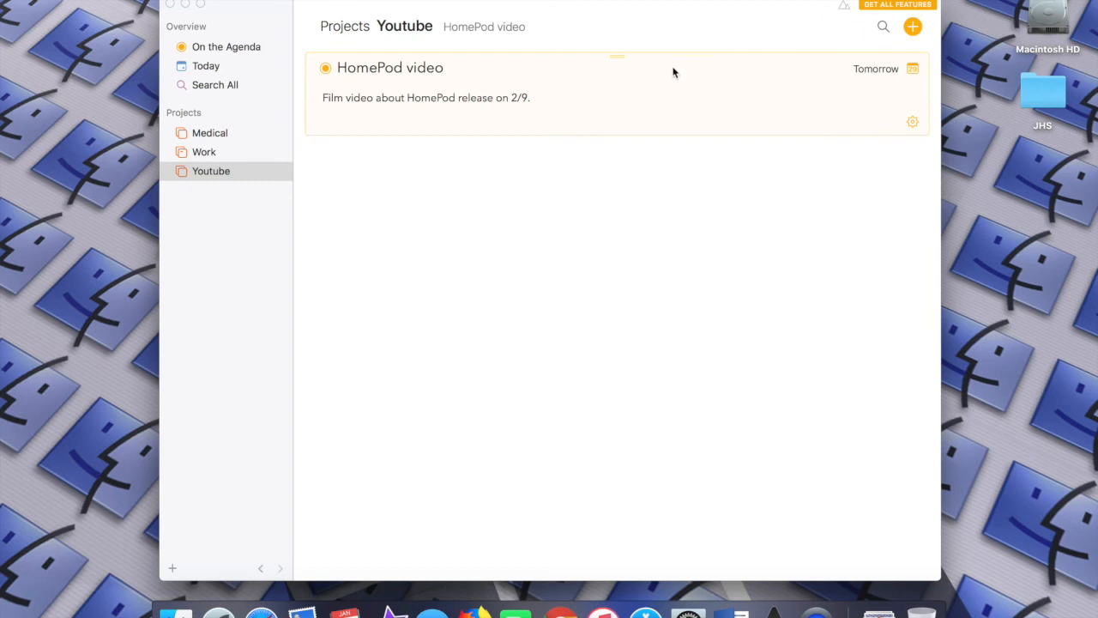
click(897, 5)
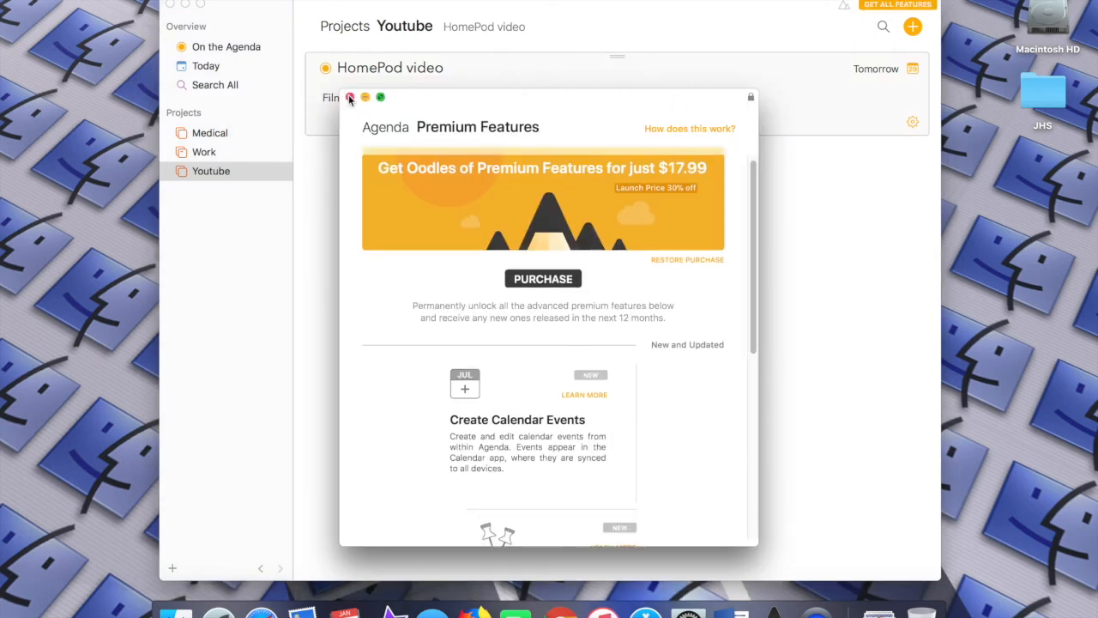
Dismiss the Premium Features window and go back to the On the Agenda overview
click(350, 97)
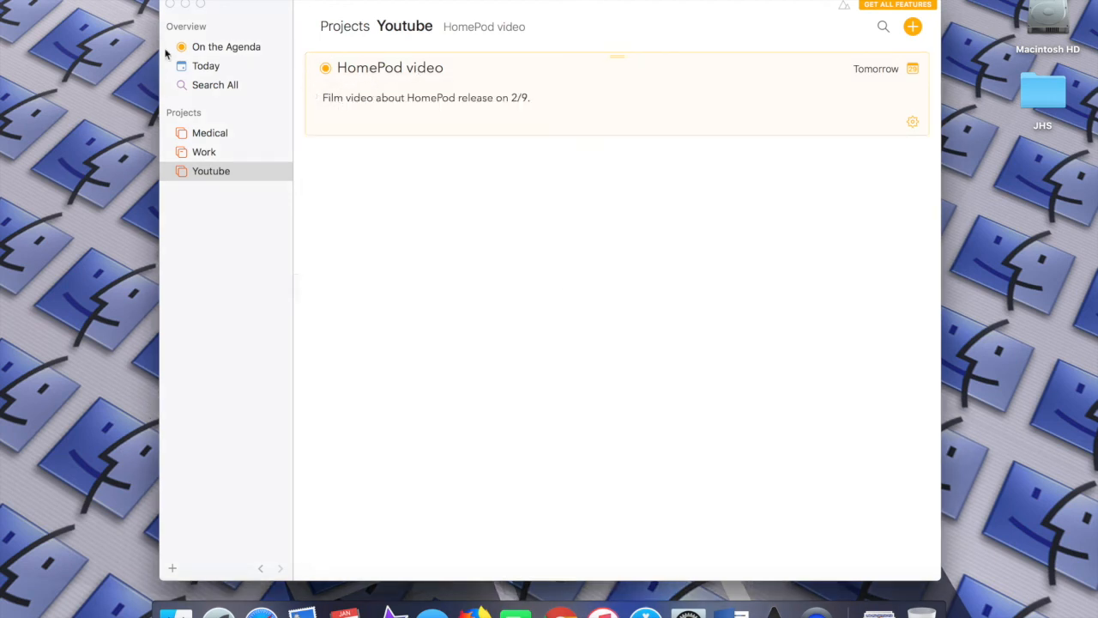
click(225, 47)
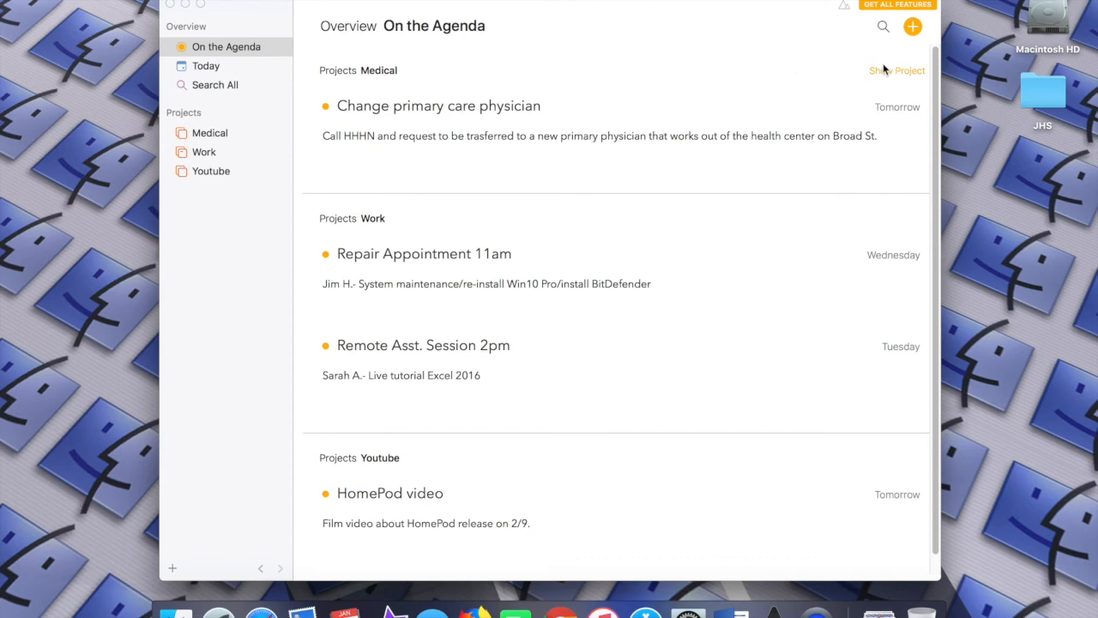
mouse_move(841, 11)
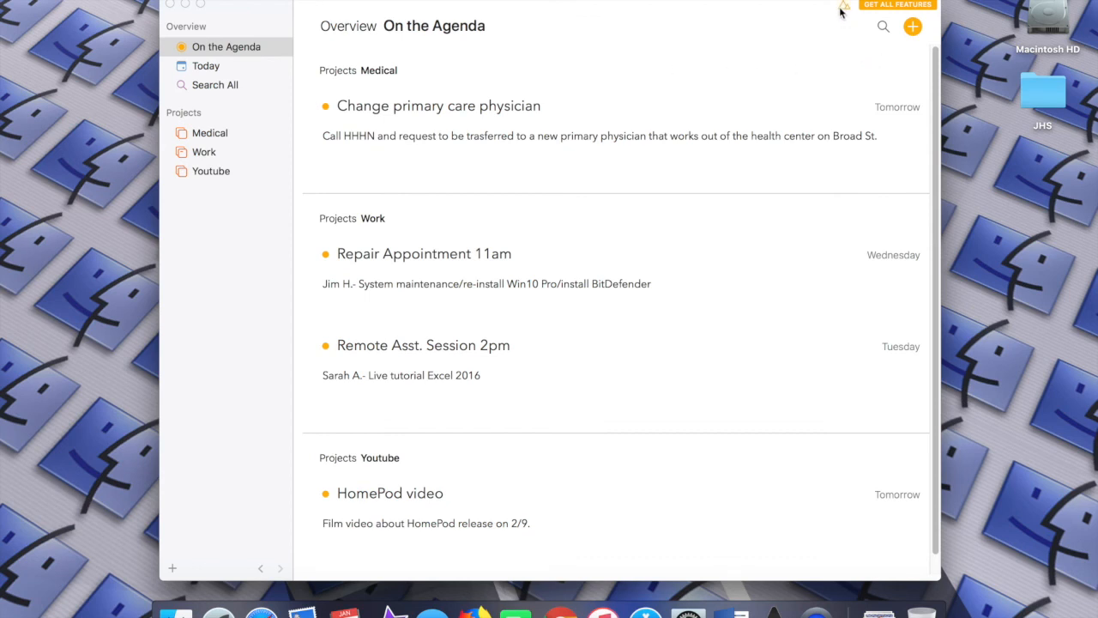
mouse_move(845, 10)
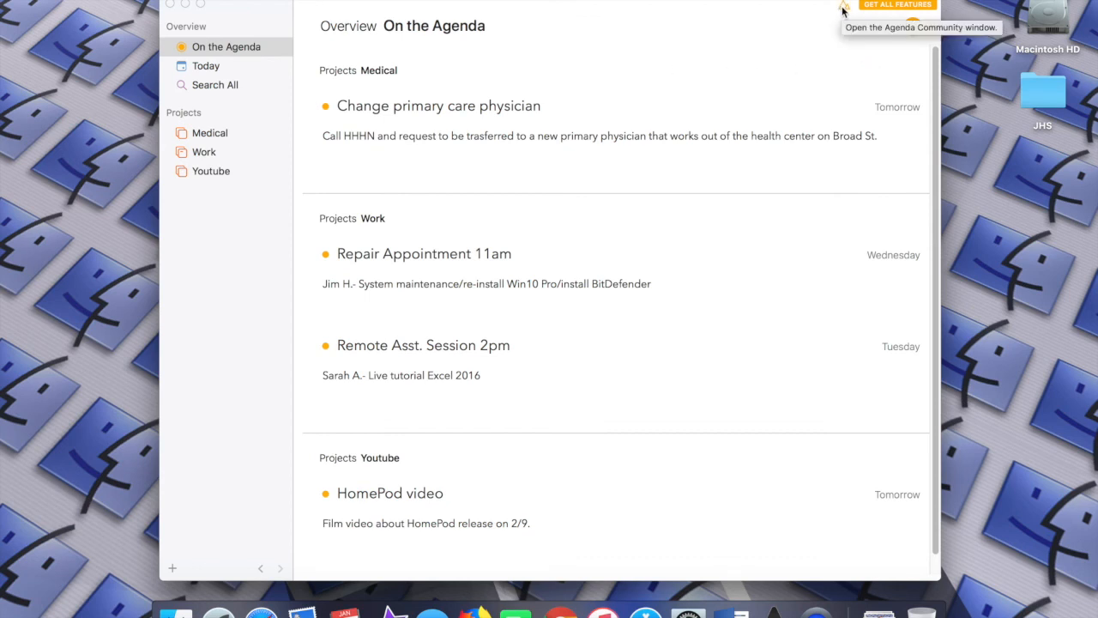
click(843, 10)
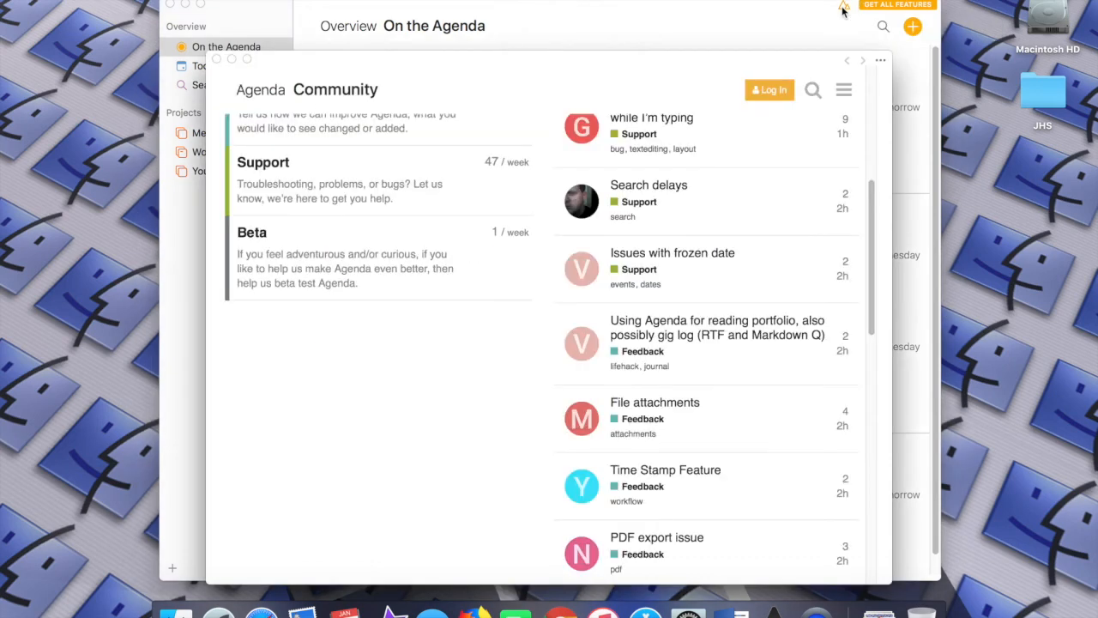
scroll(down, 3)
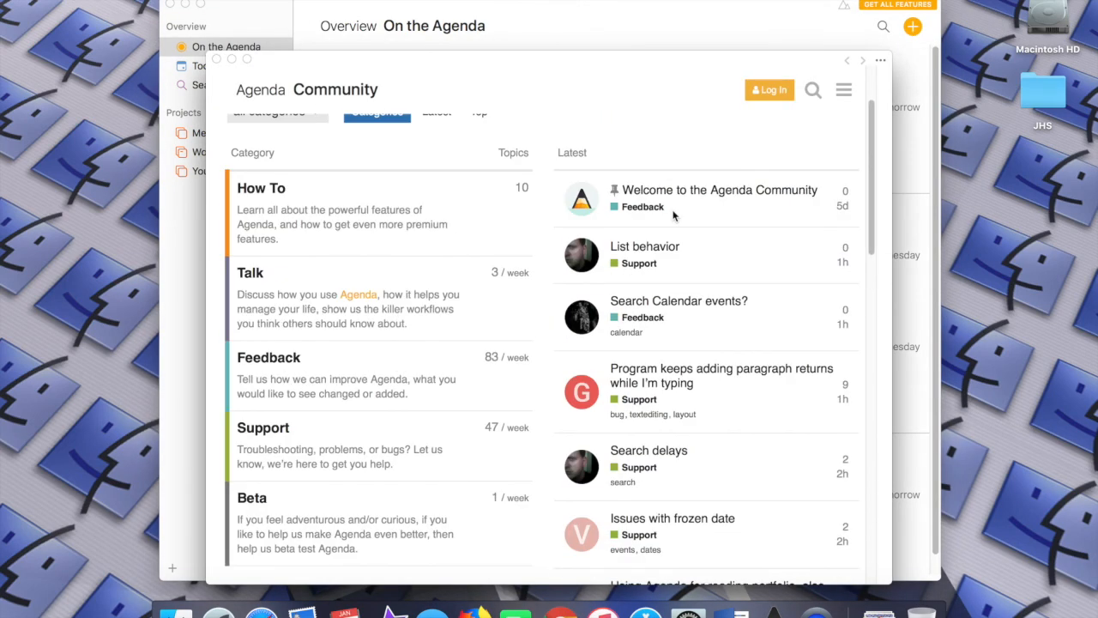
mouse_move(310, 221)
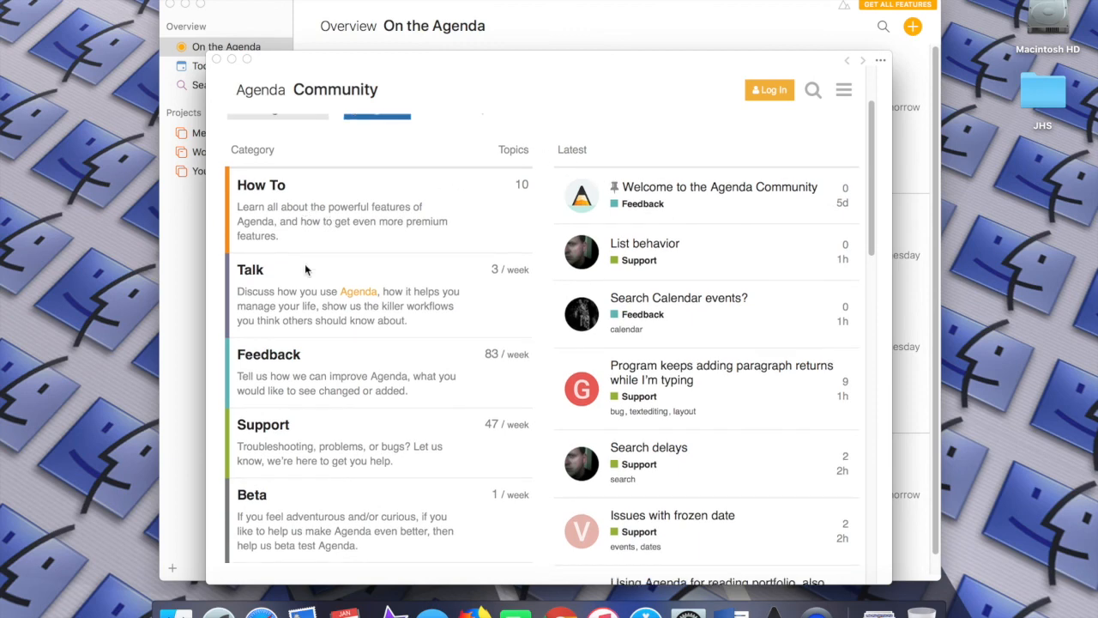
scroll(down, 3)
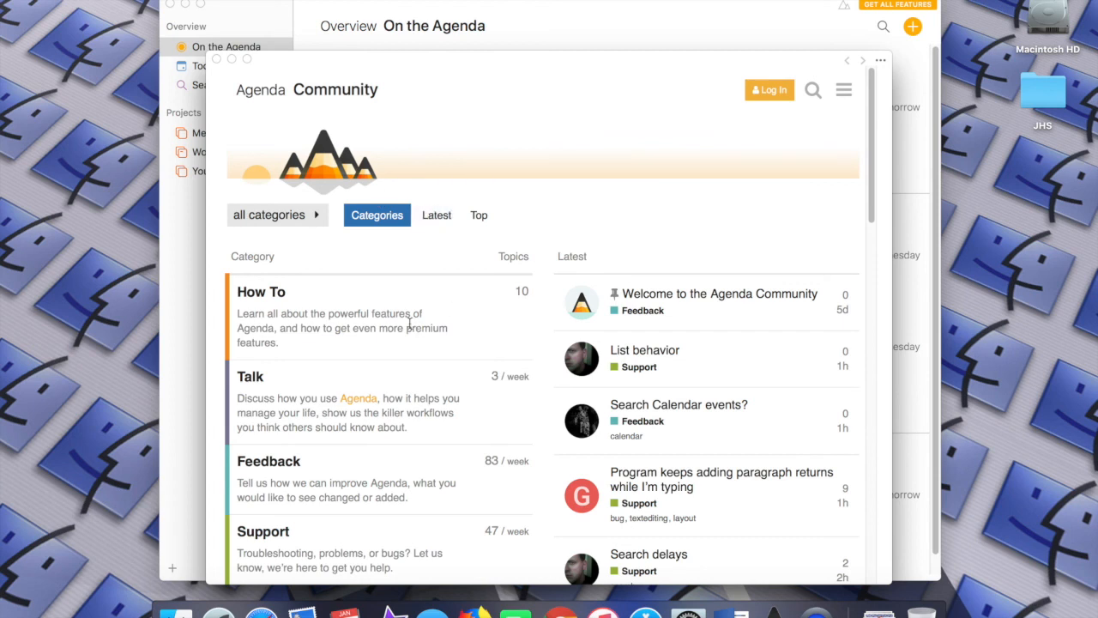
mouse_move(690, 202)
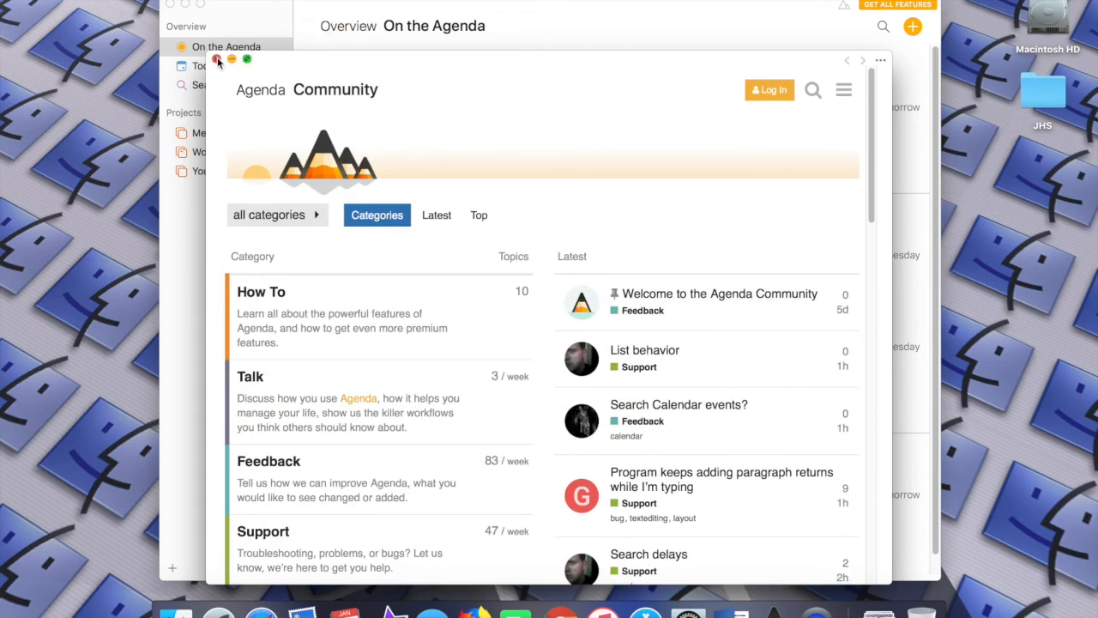
scroll(down, 3)
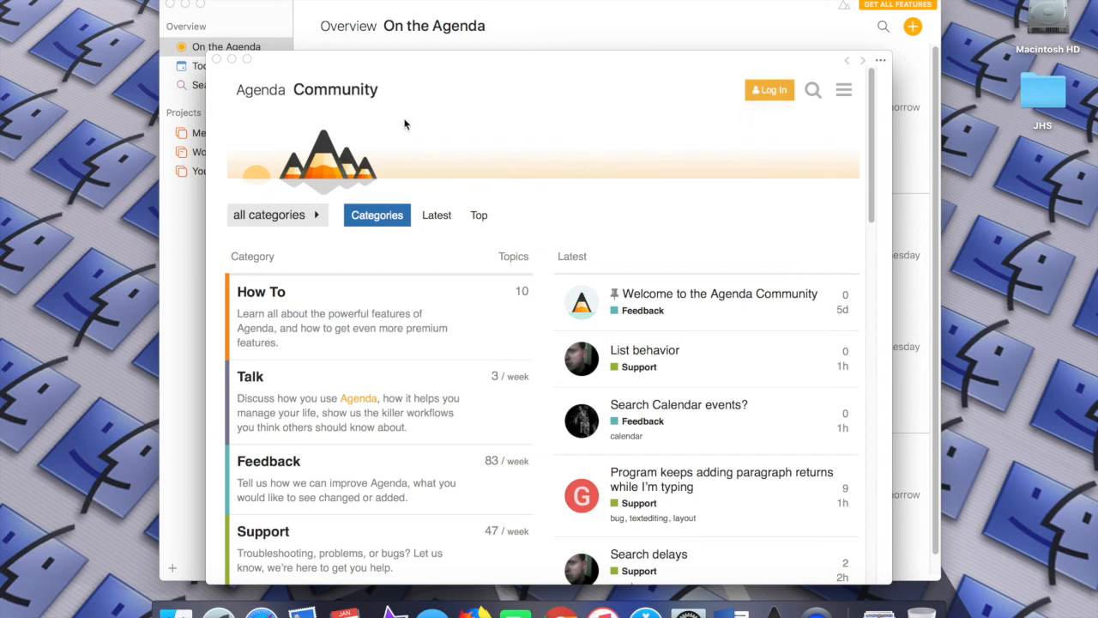
mouse_move(425, 269)
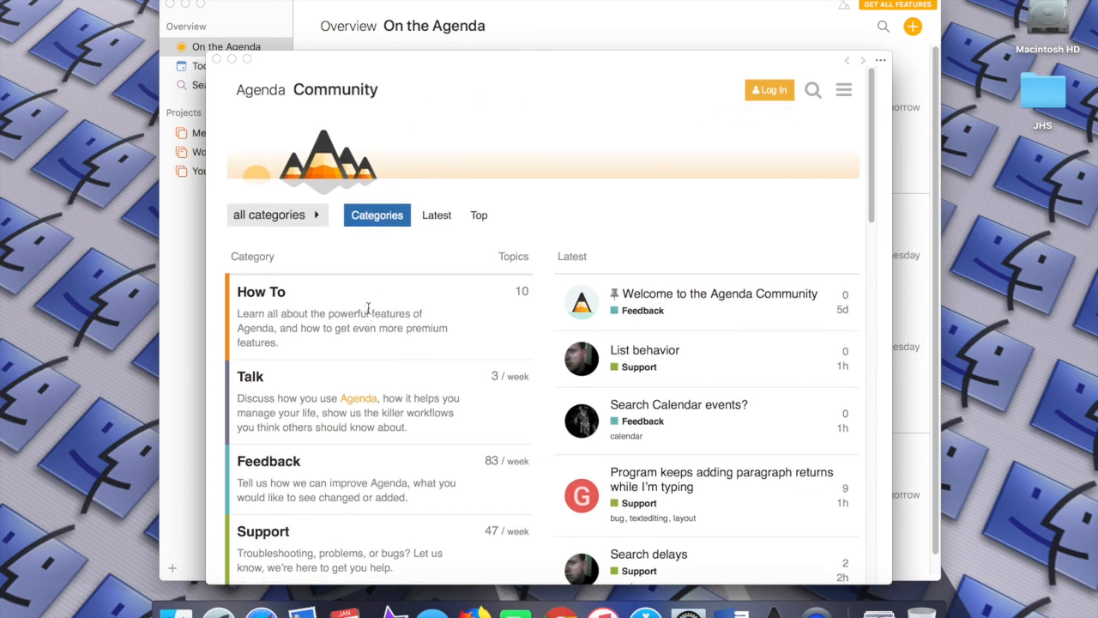
mouse_move(217, 59)
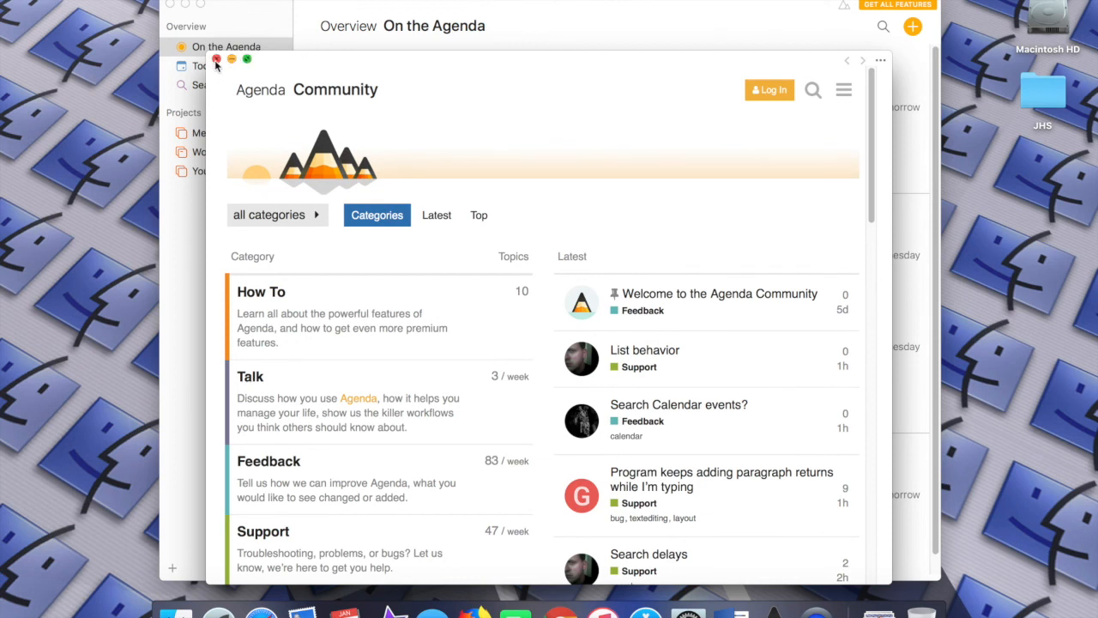
click(217, 59)
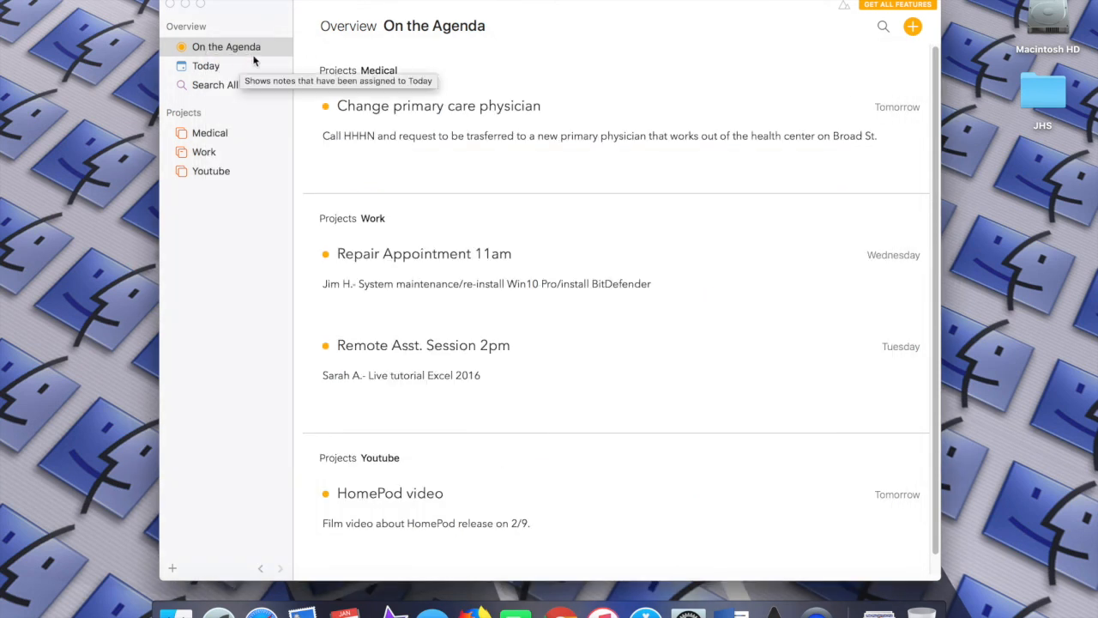
mouse_move(542, 15)
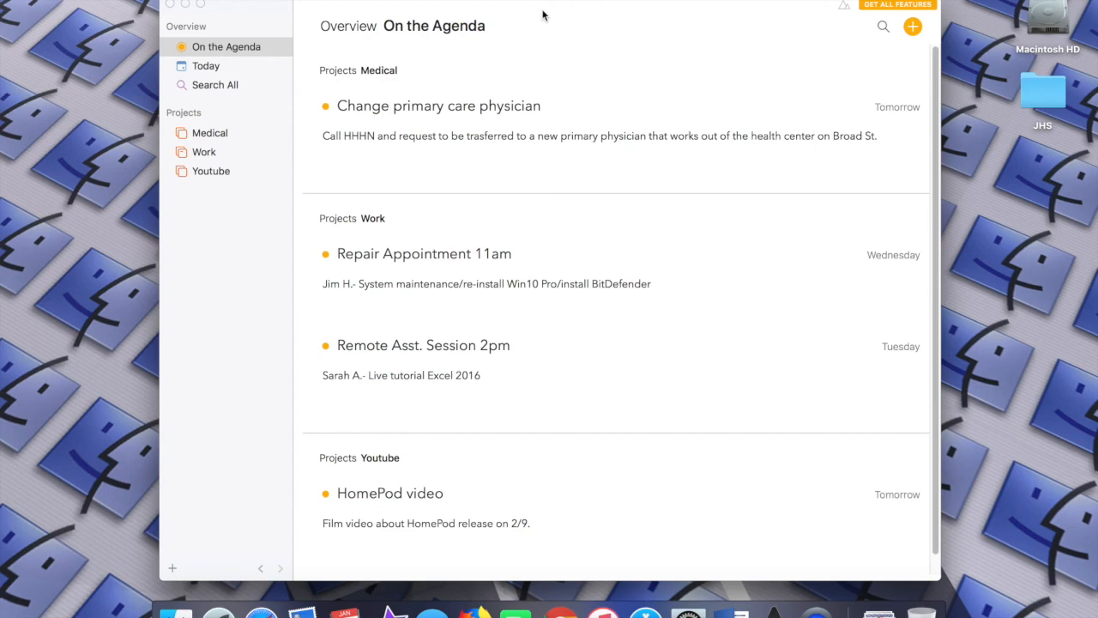